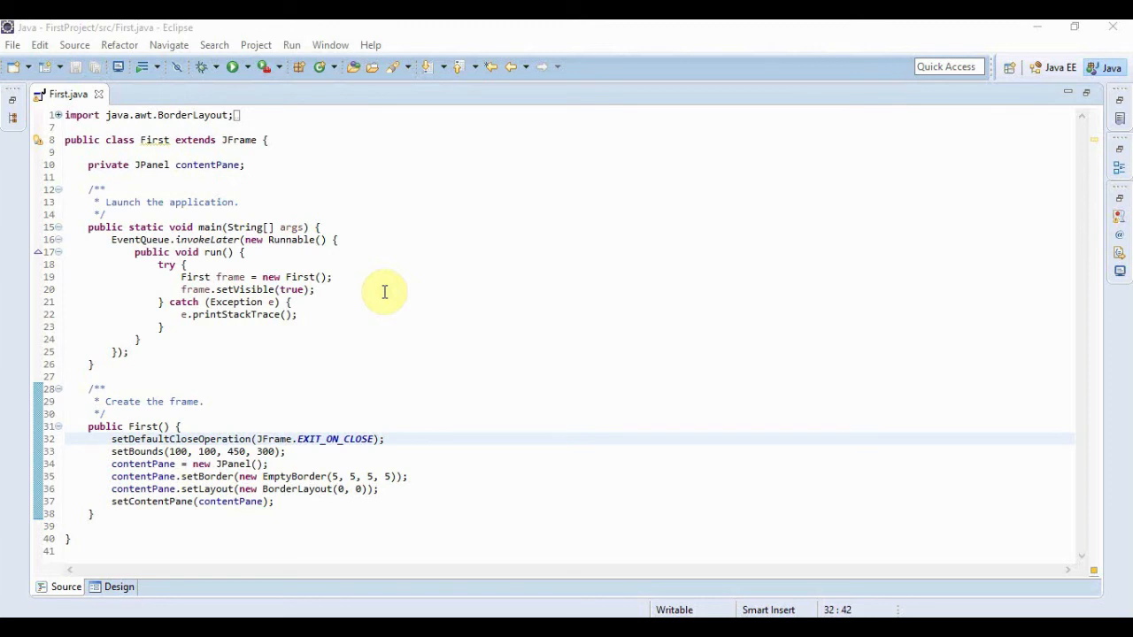
pyautogui.moveTo(571, 251)
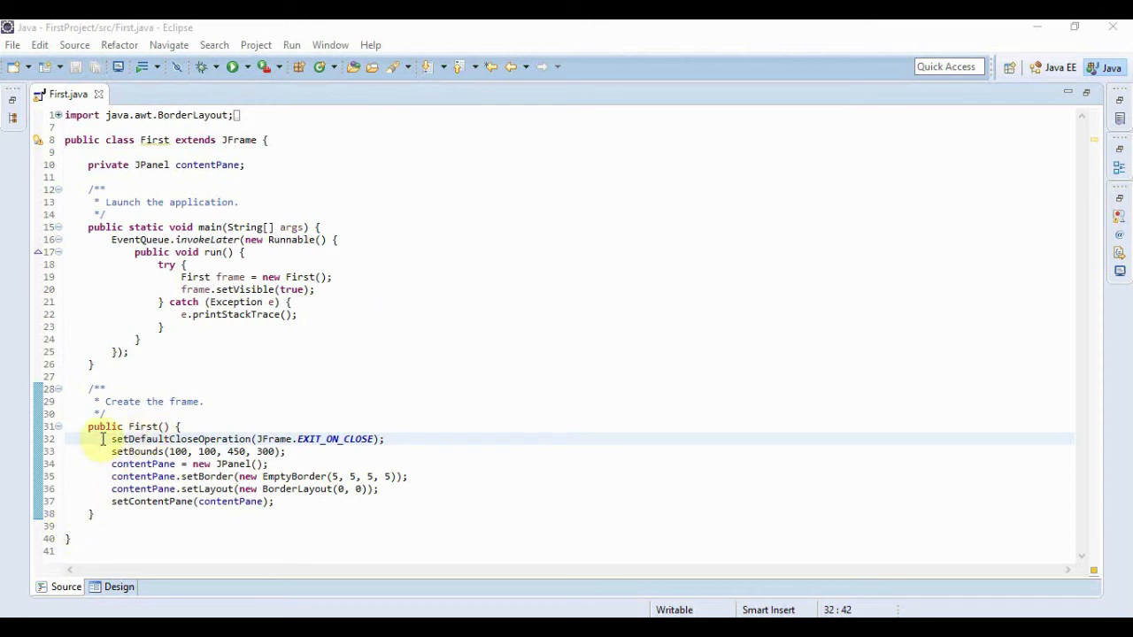
pyautogui.moveTo(112, 439)
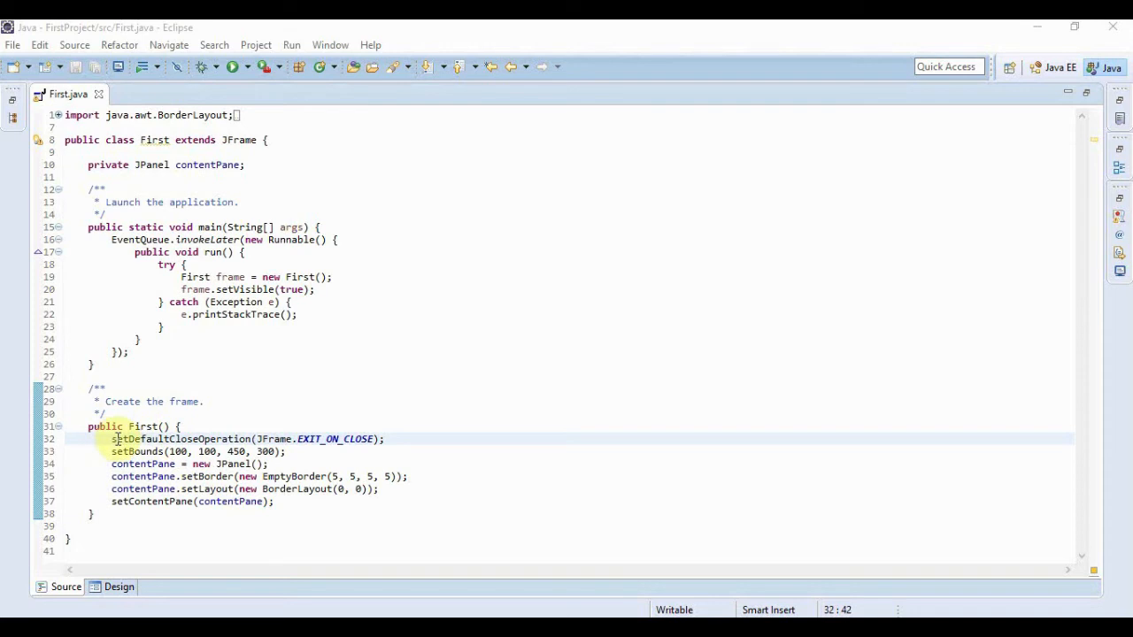
pyautogui.moveTo(278, 359)
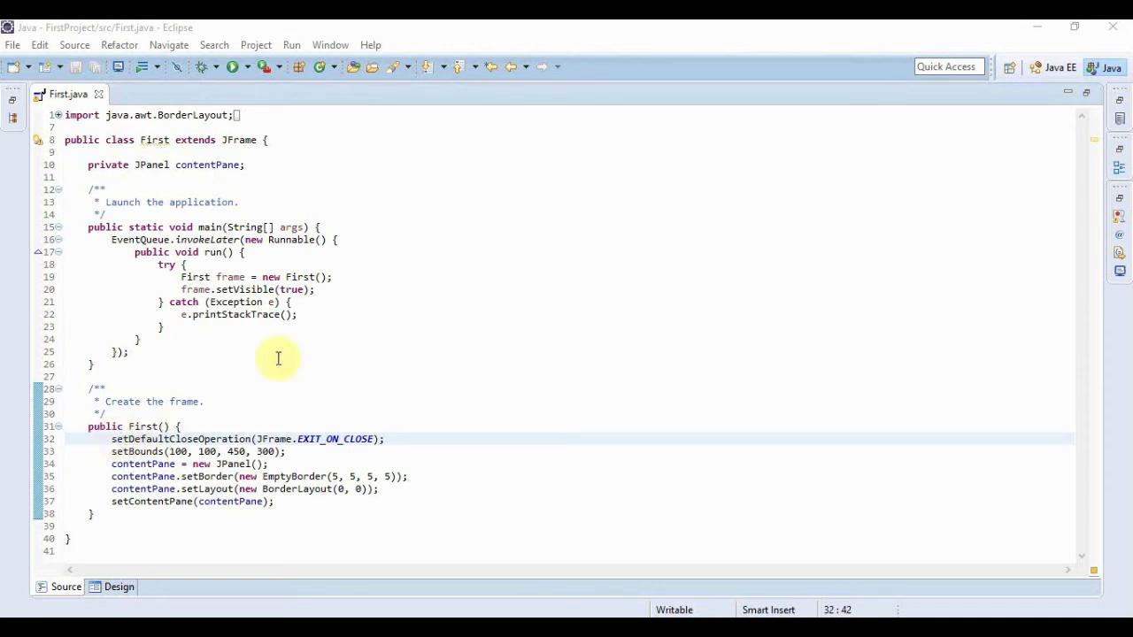
pyautogui.moveTo(115, 434)
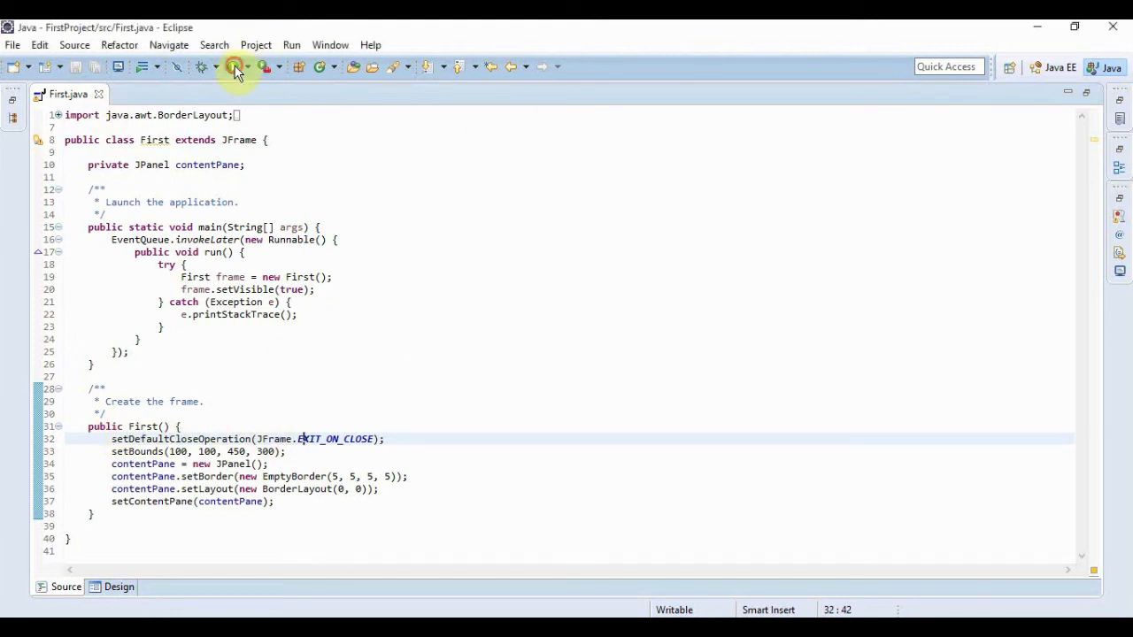
# Preview the frame, change the setBounds x position from 100 to 200, and rerun it.
pyautogui.click(235, 66)
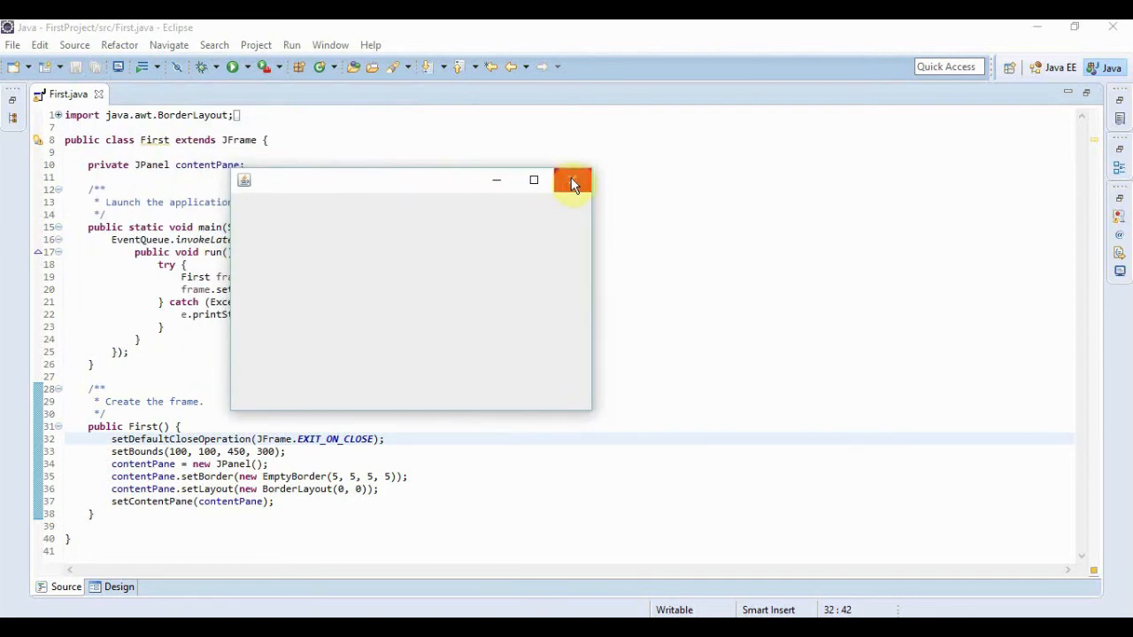
pyautogui.moveTo(574, 180)
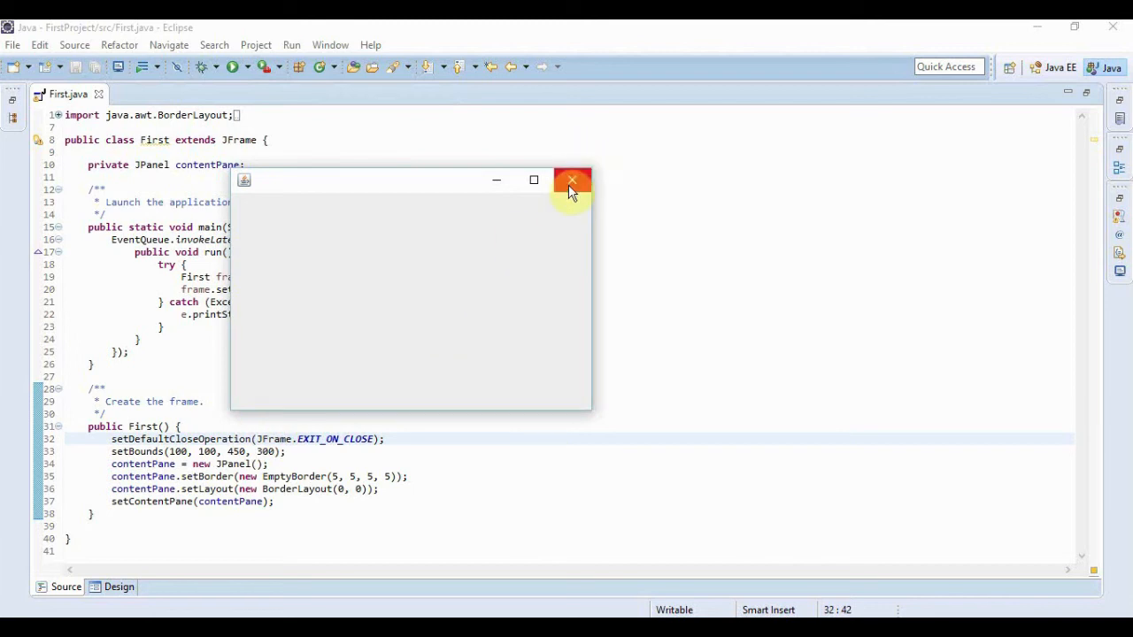
pyautogui.moveTo(573, 181)
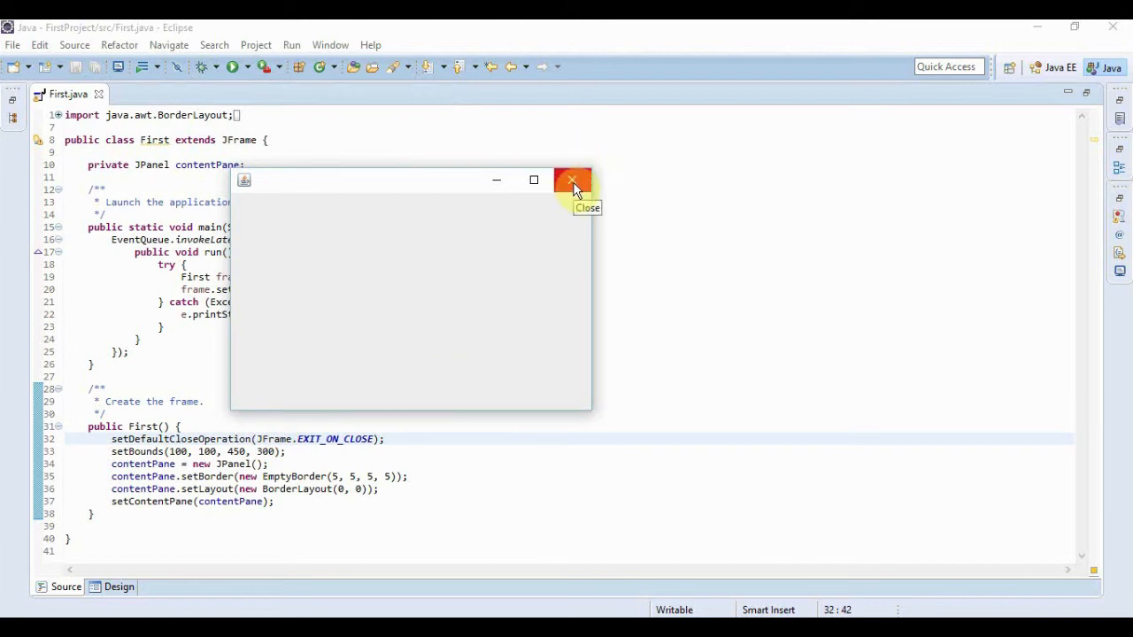
pyautogui.click(573, 181)
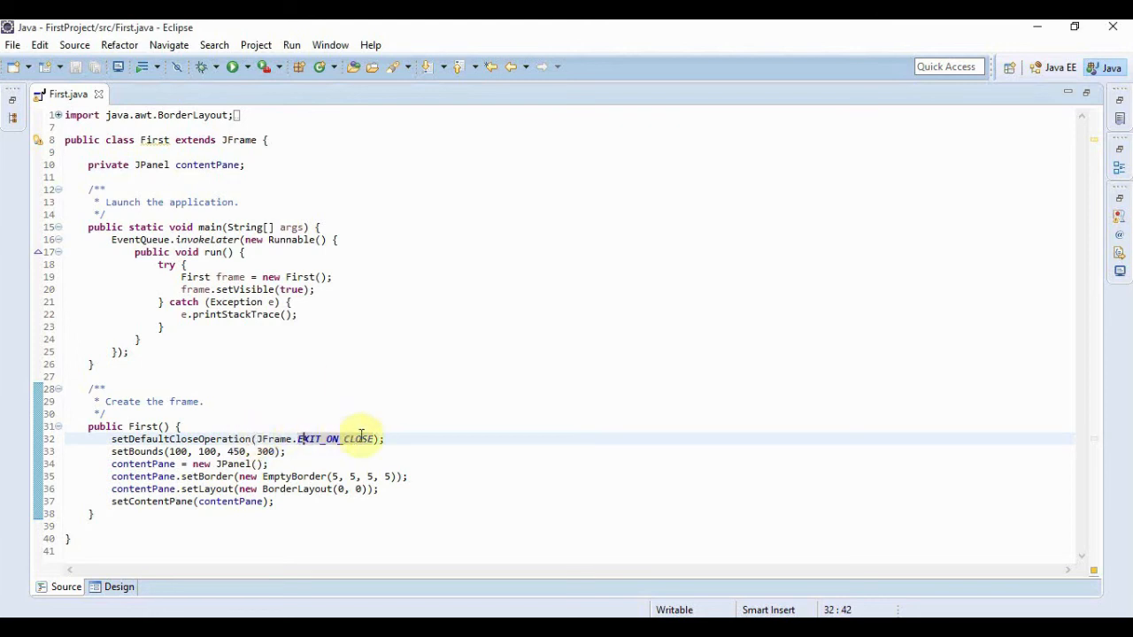
pyautogui.moveTo(354, 439)
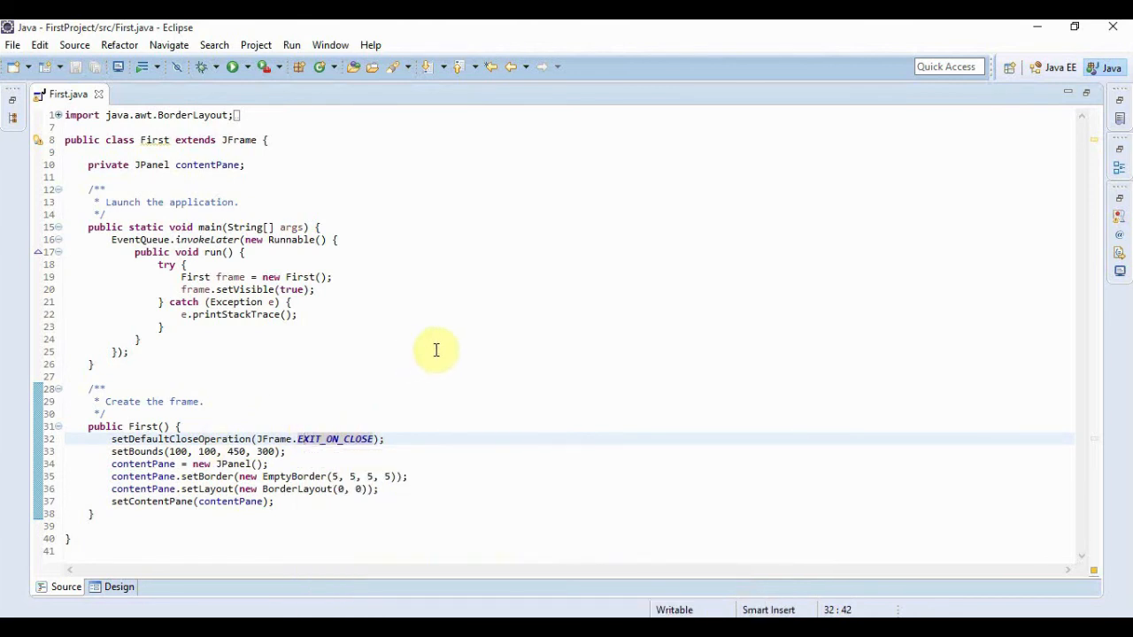
pyautogui.moveTo(93, 459)
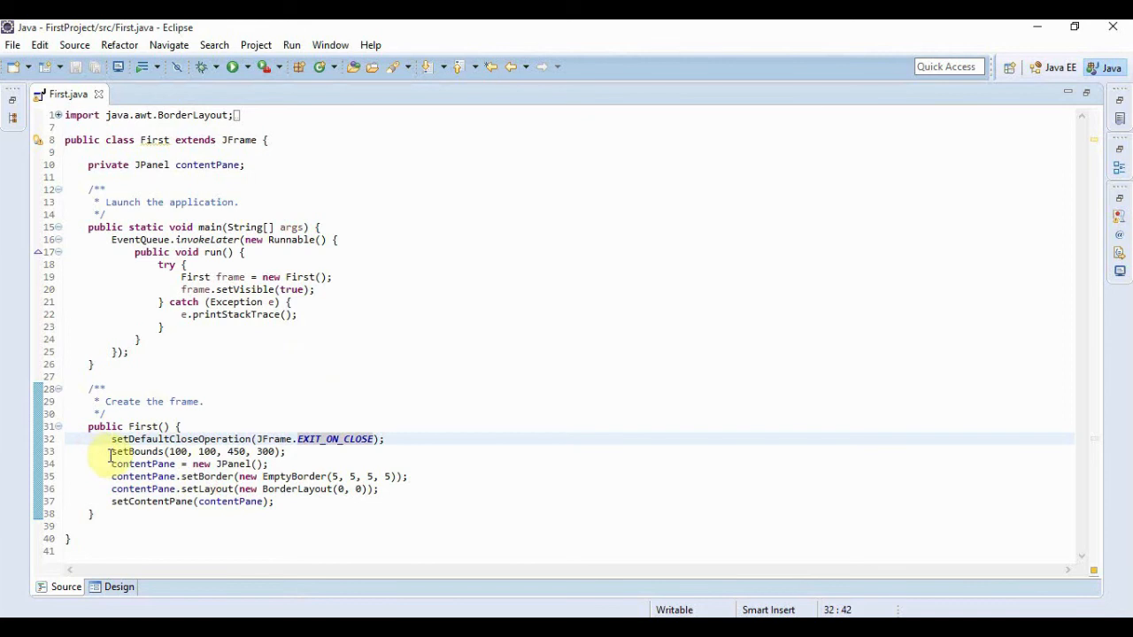
pyautogui.moveTo(263, 418)
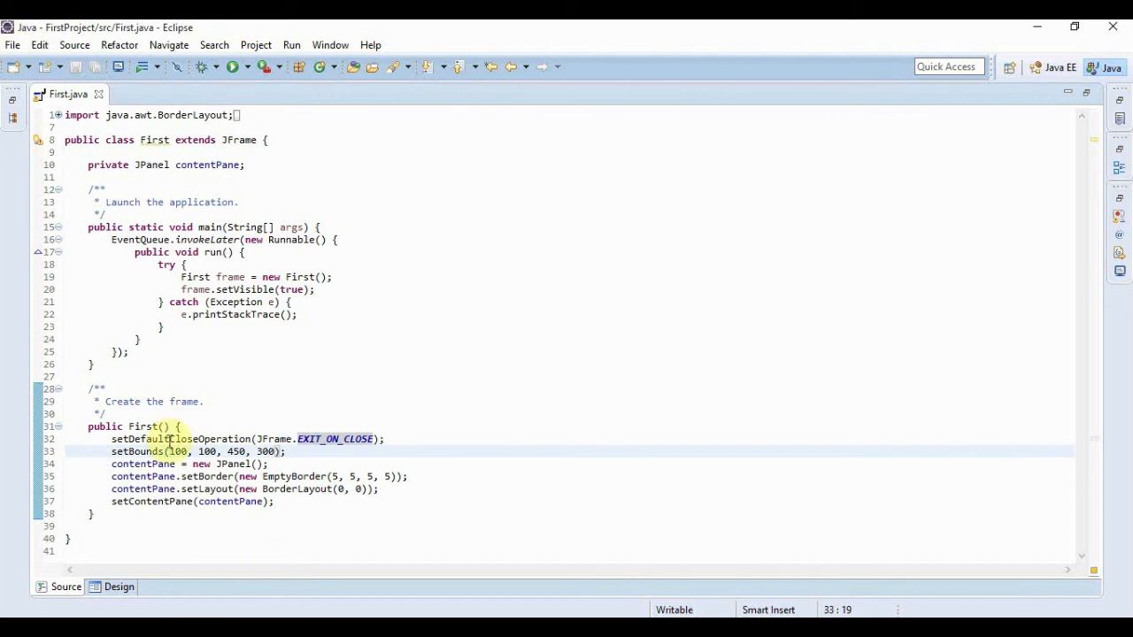
pyautogui.doubleClick(179, 451)
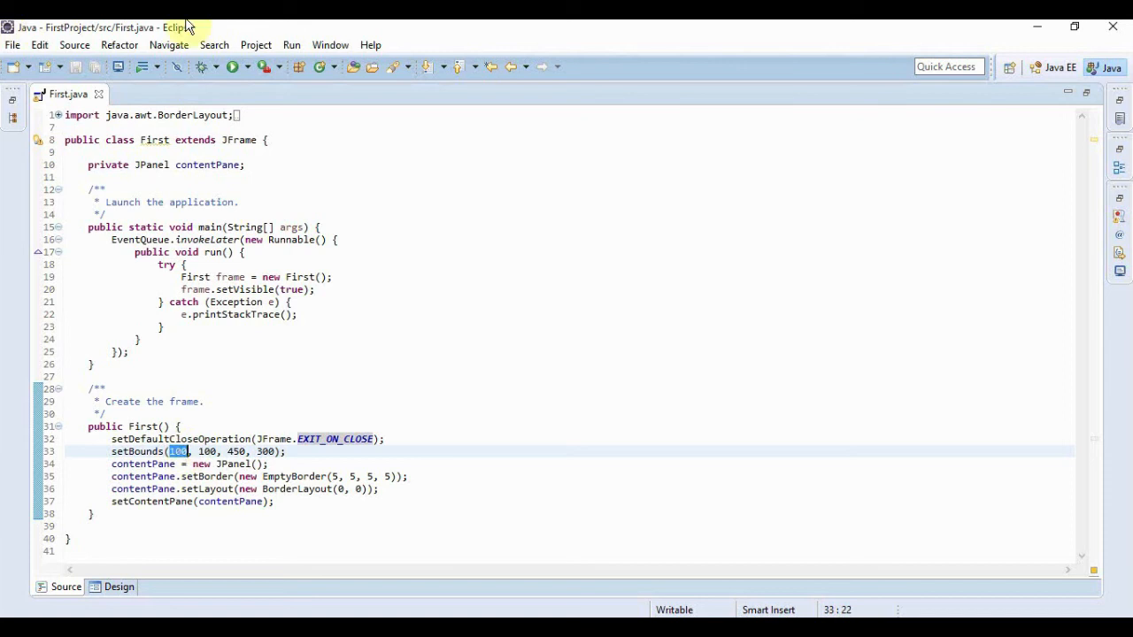
pyautogui.moveTo(225, 439)
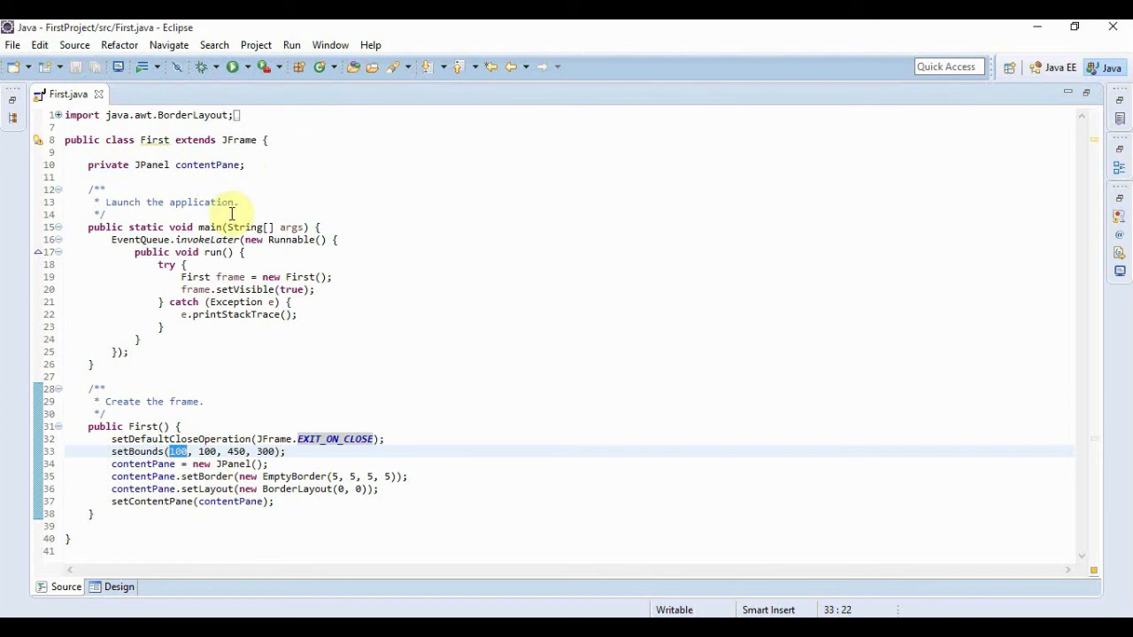
pyautogui.click(233, 67)
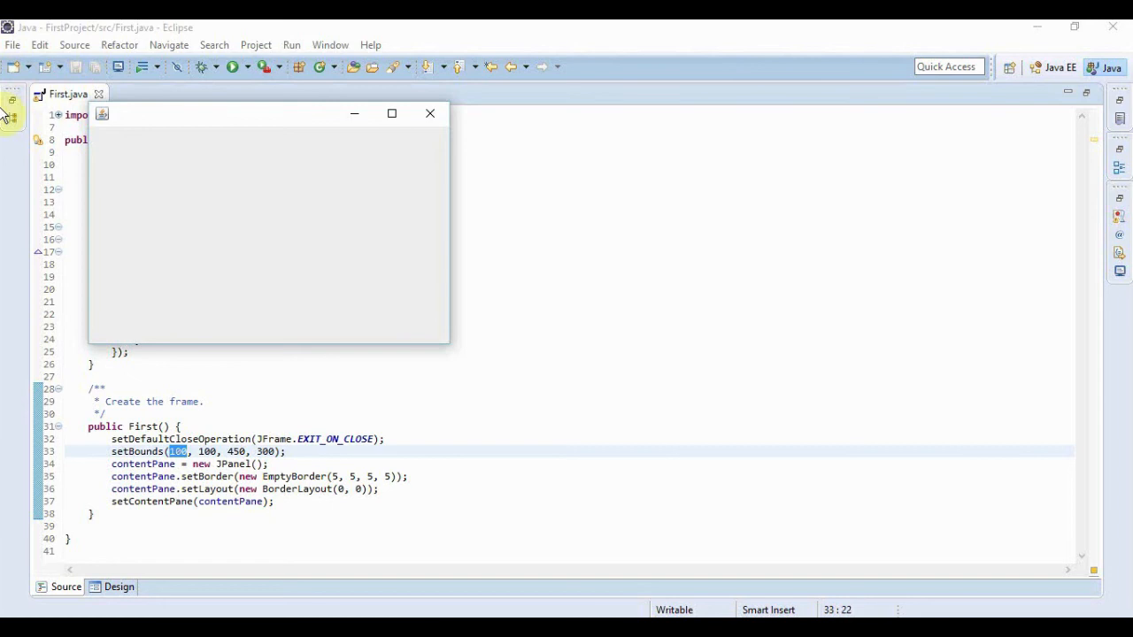
pyautogui.moveTo(430, 115)
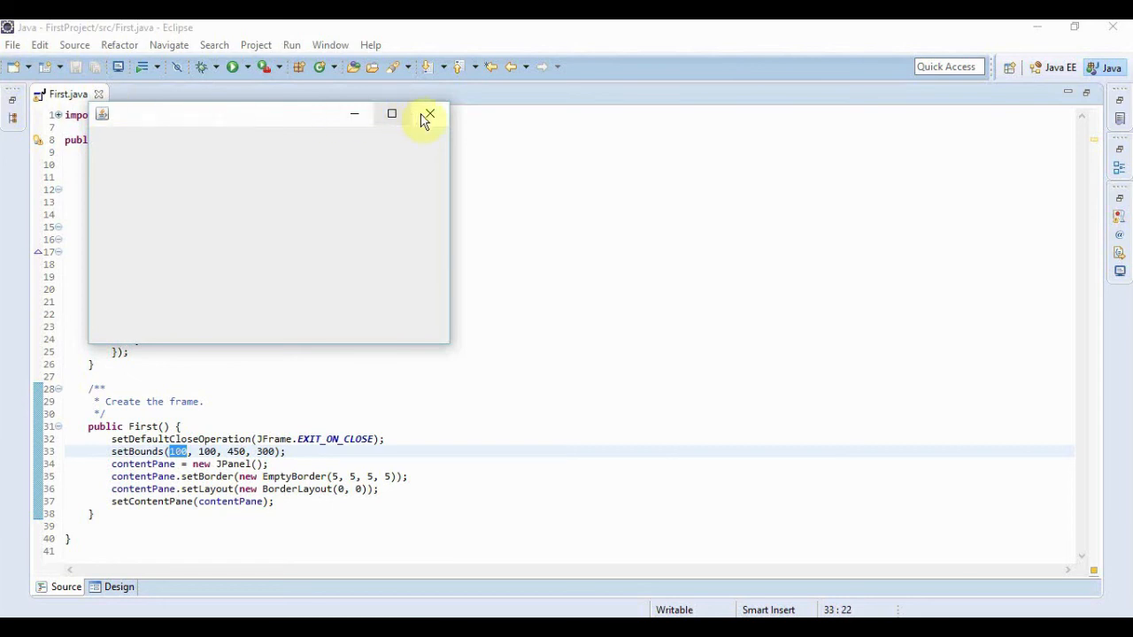
pyautogui.click(428, 115)
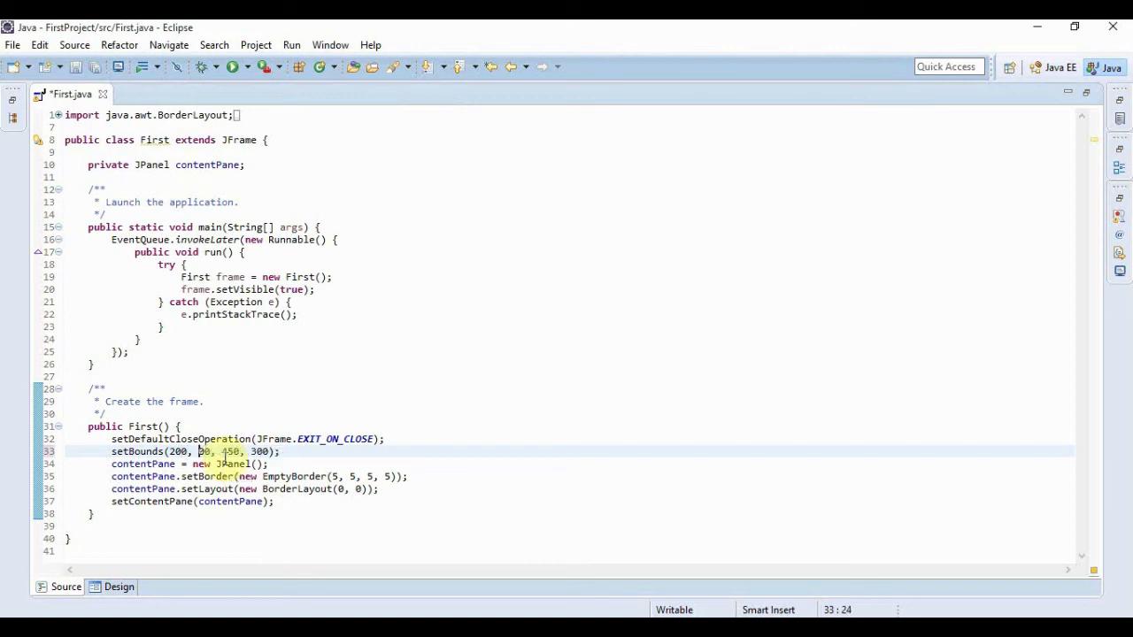
# Set the setBounds y position to 300 and rerun the frame to see it moved.
pyautogui.write('0')
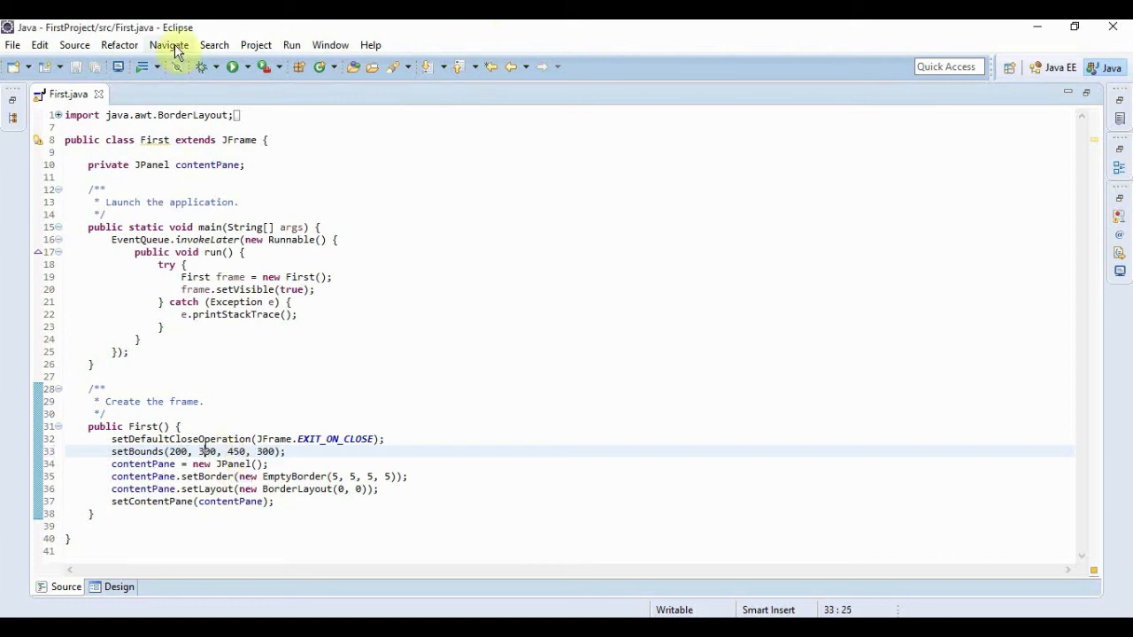
pyautogui.click(233, 67)
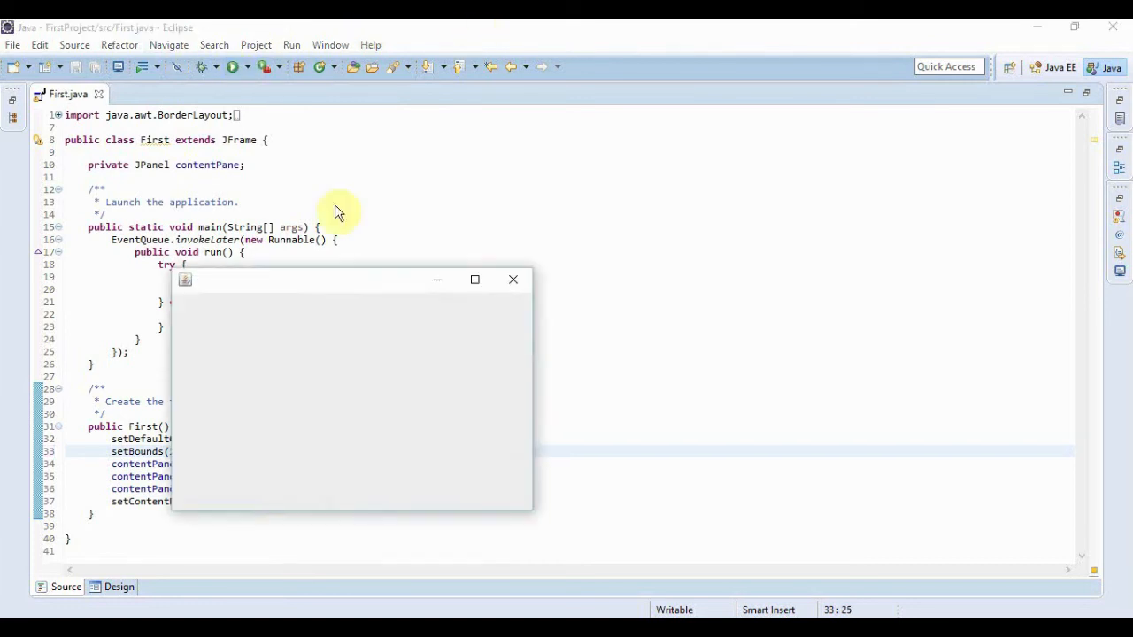
pyautogui.moveTo(299, 290)
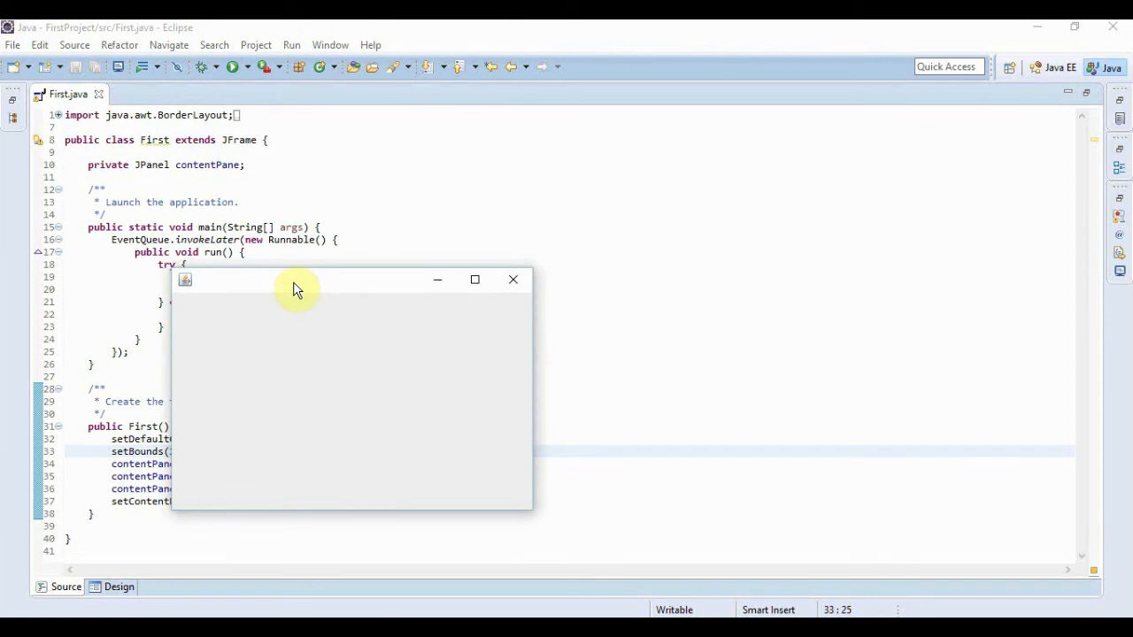
pyautogui.moveTo(228, 294)
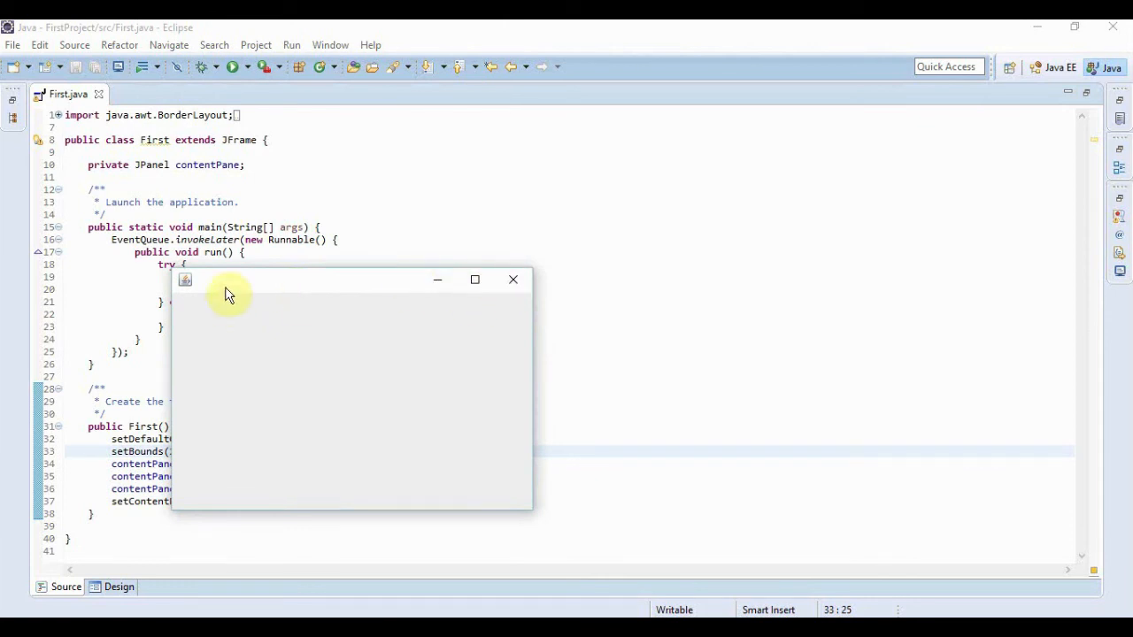
pyautogui.moveTo(4, 279)
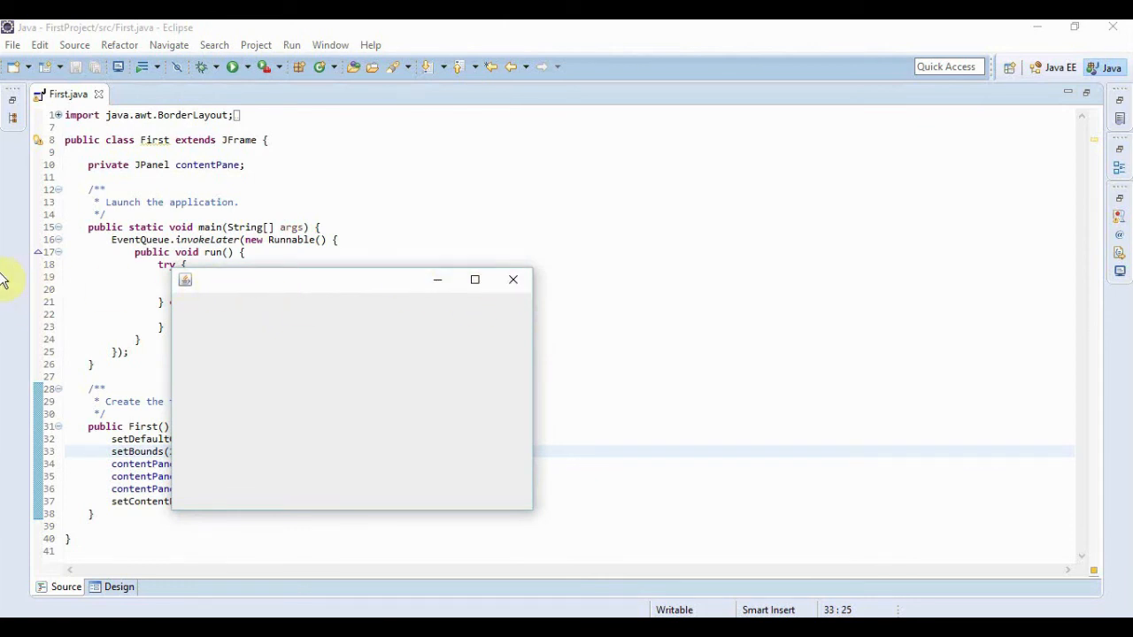
pyautogui.moveTo(191, 300)
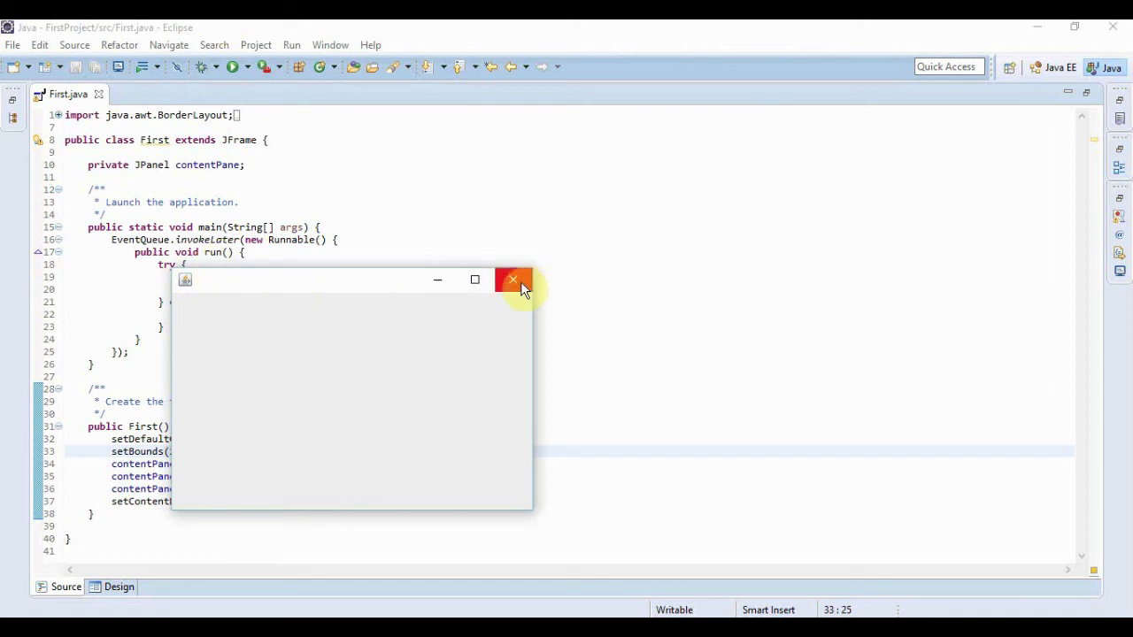
pyautogui.click(514, 280)
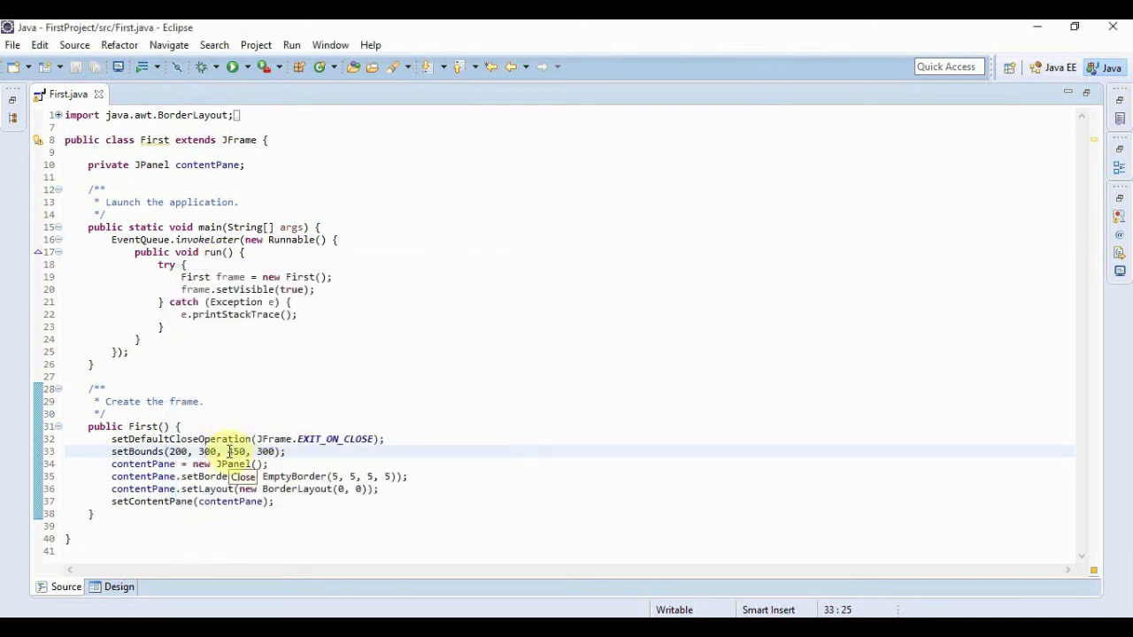
# Replace the setBounds height 300 with 600 and preview the taller frame.
pyautogui.doubleClick(236, 451)
pyautogui.write('6')
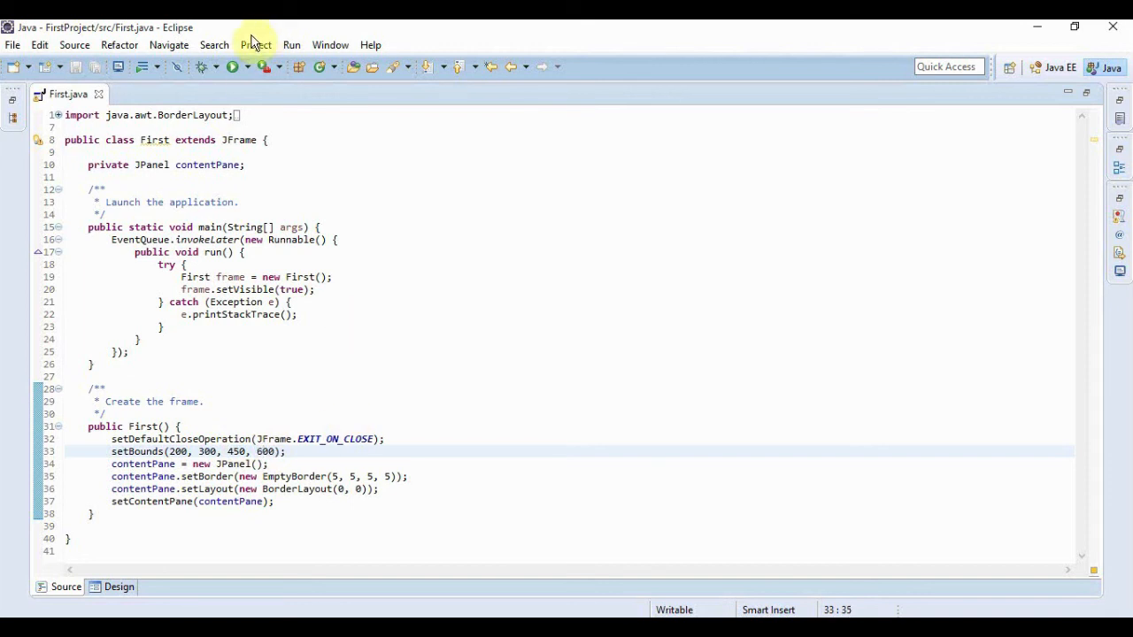
pyautogui.click(233, 66)
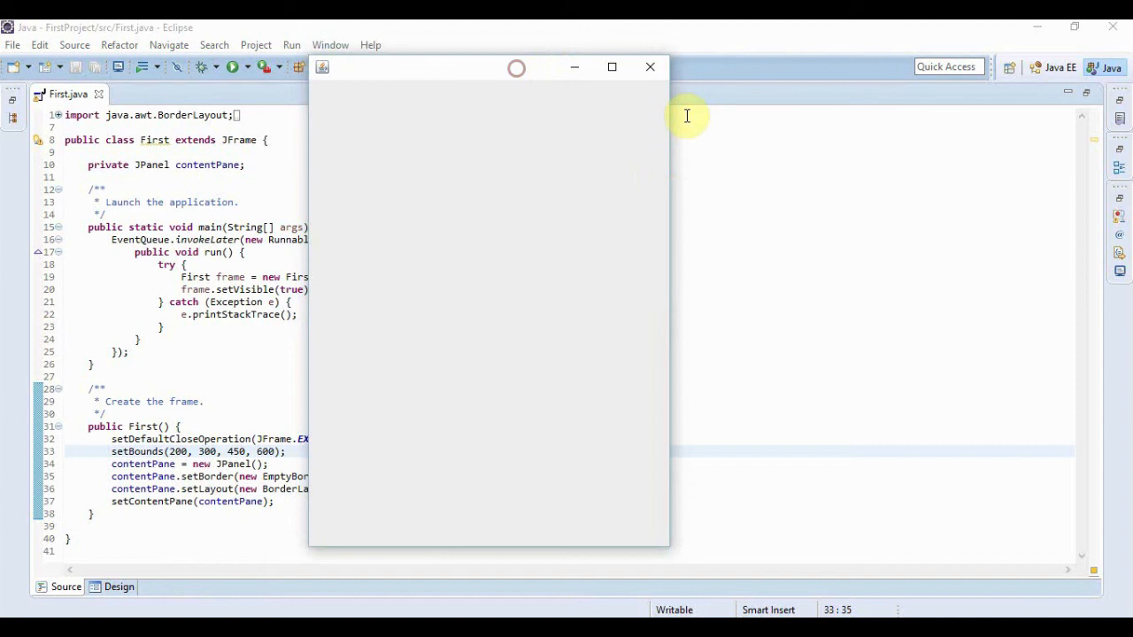
pyautogui.moveTo(650, 69)
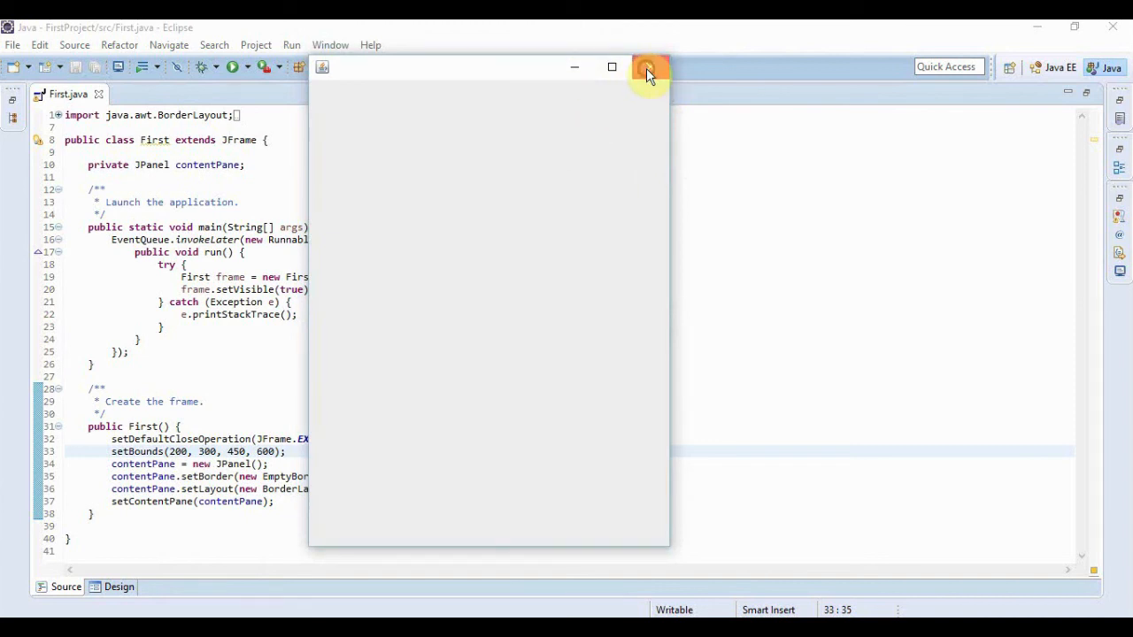
pyautogui.click(649, 73)
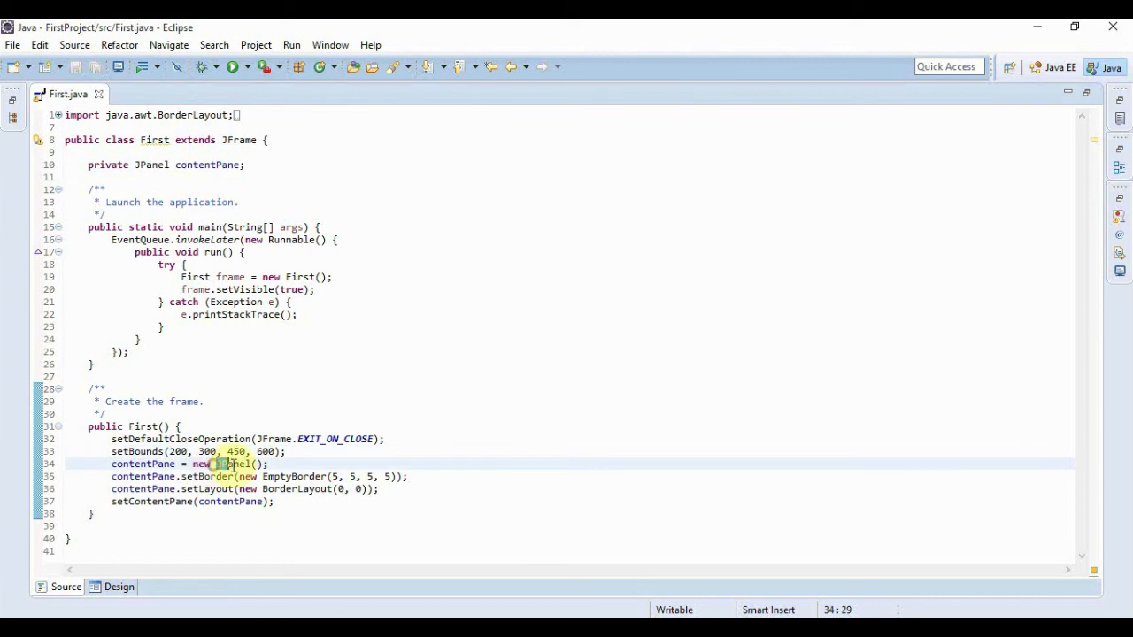
pyautogui.click(279, 464)
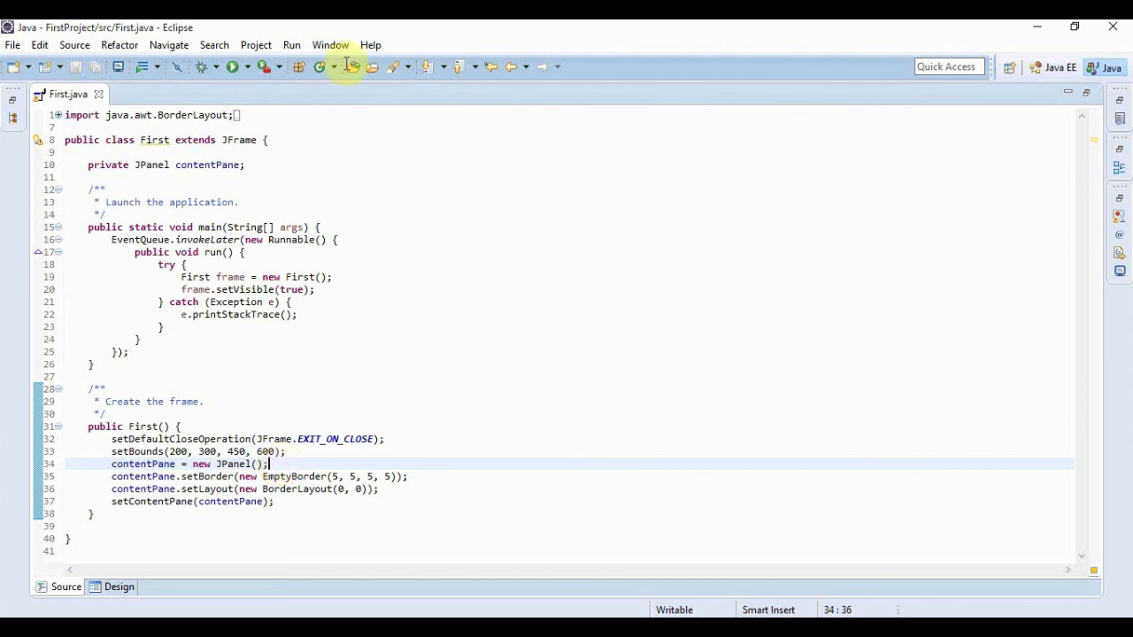
pyautogui.click(233, 66)
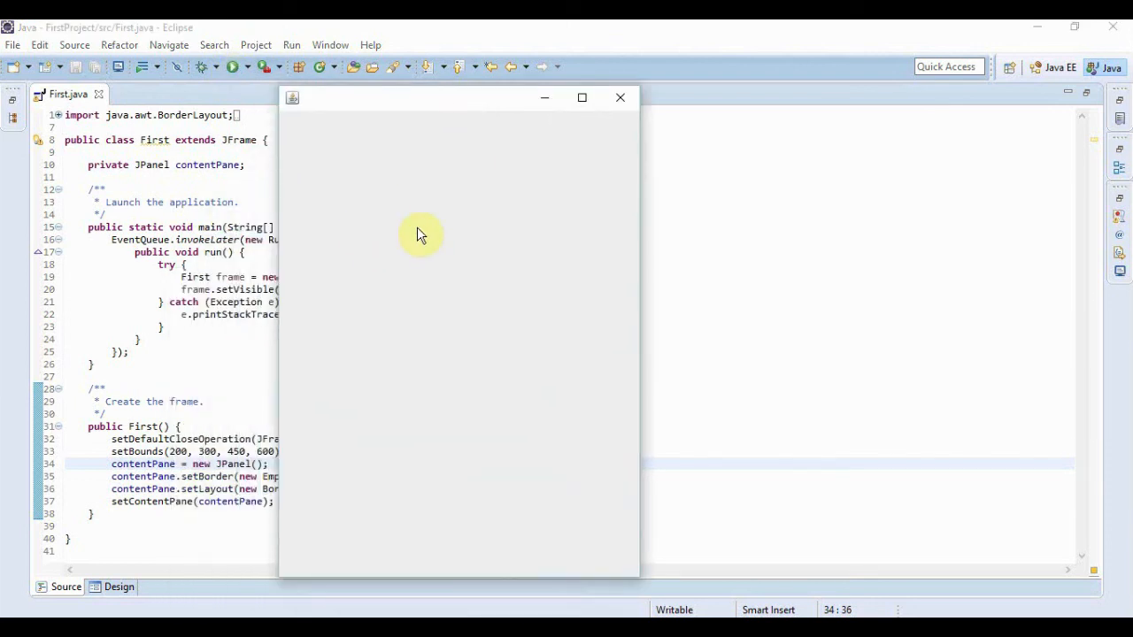
pyautogui.moveTo(602, 211)
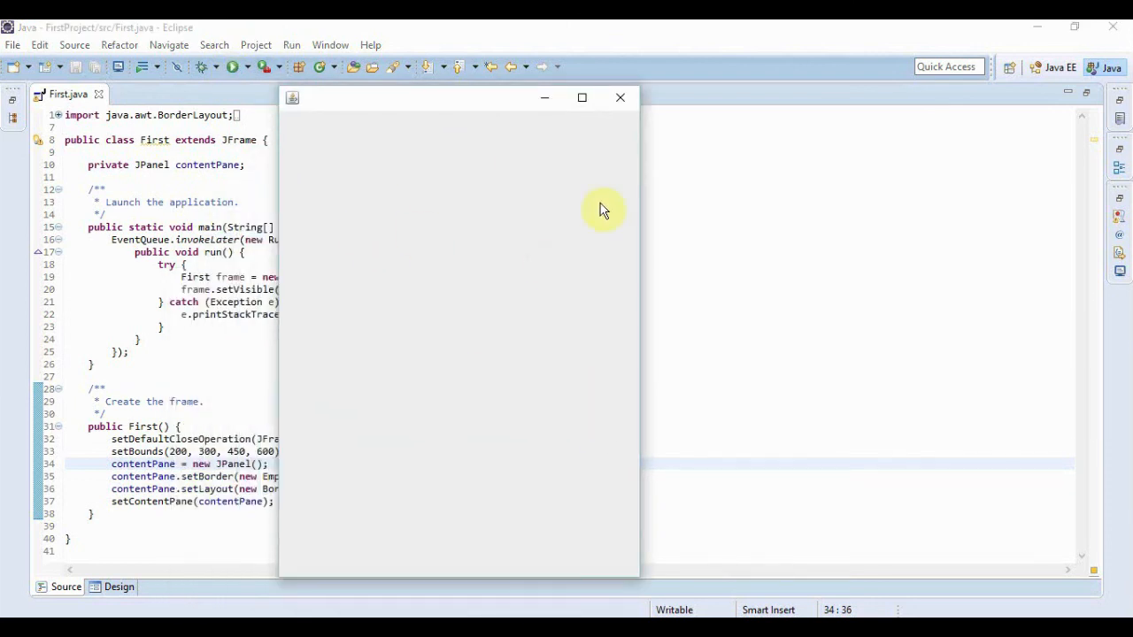
pyautogui.moveTo(593, 119)
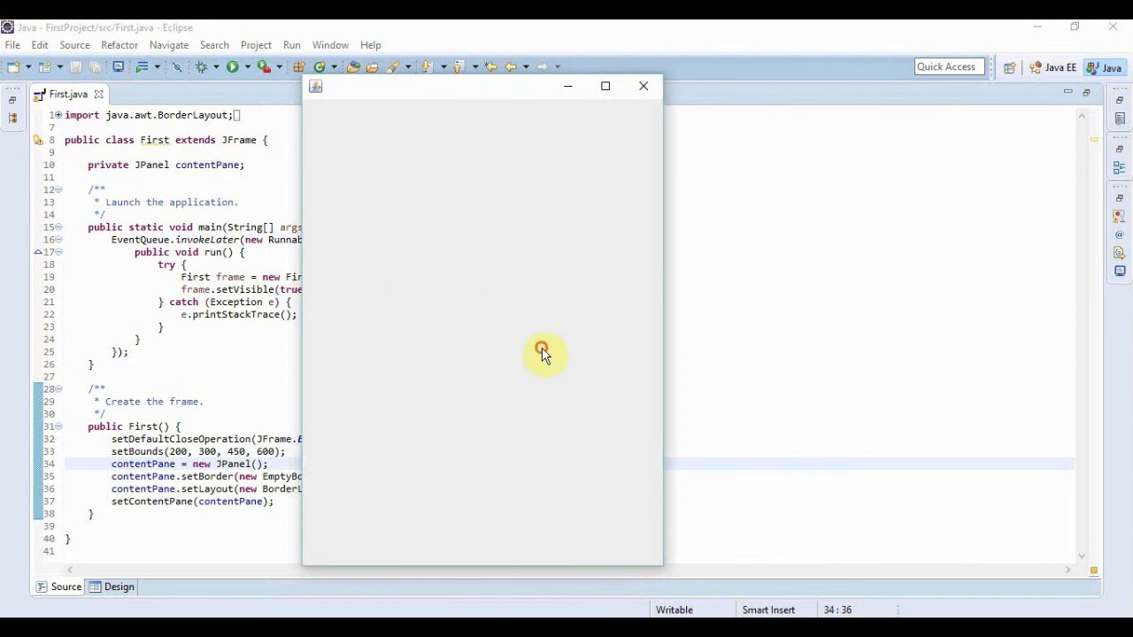
pyautogui.moveTo(575, 164)
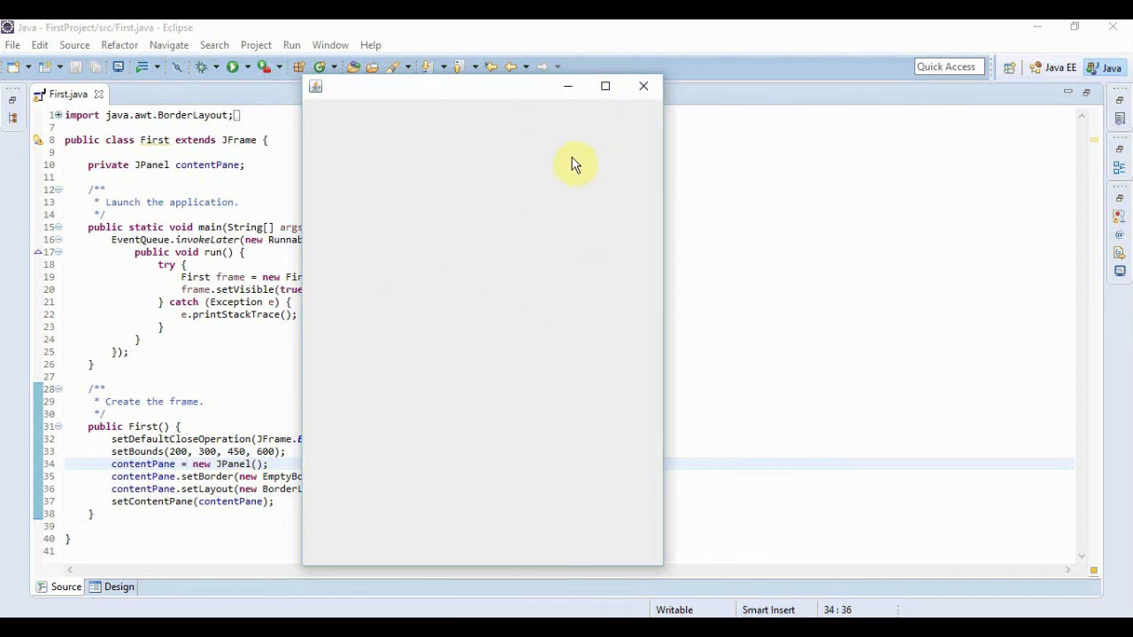
pyautogui.moveTo(643, 86)
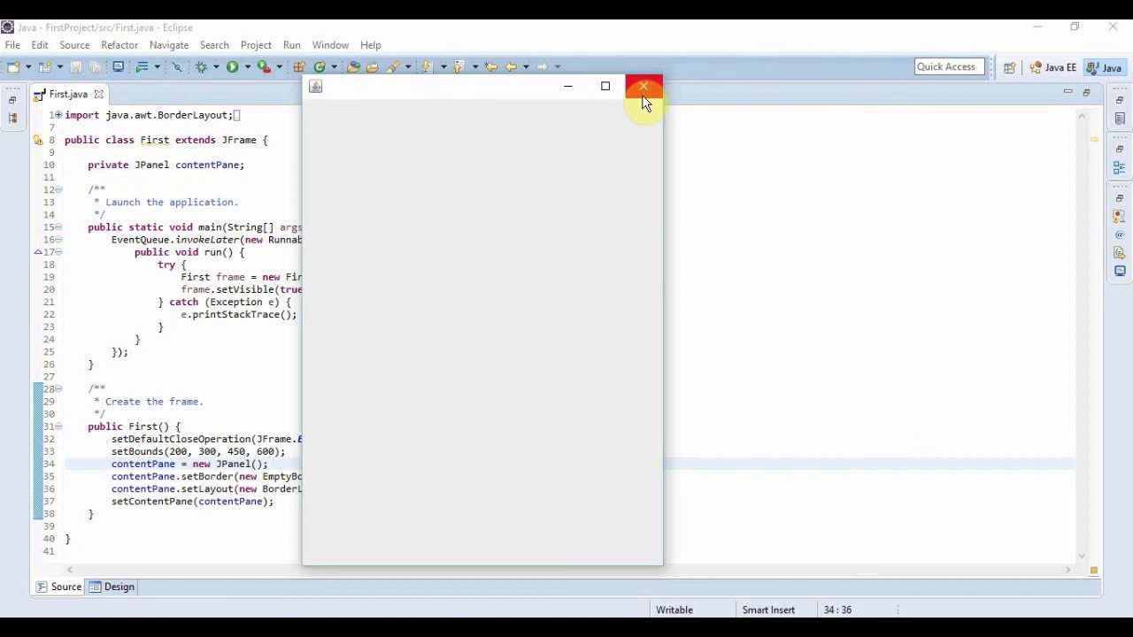
pyautogui.click(644, 85)
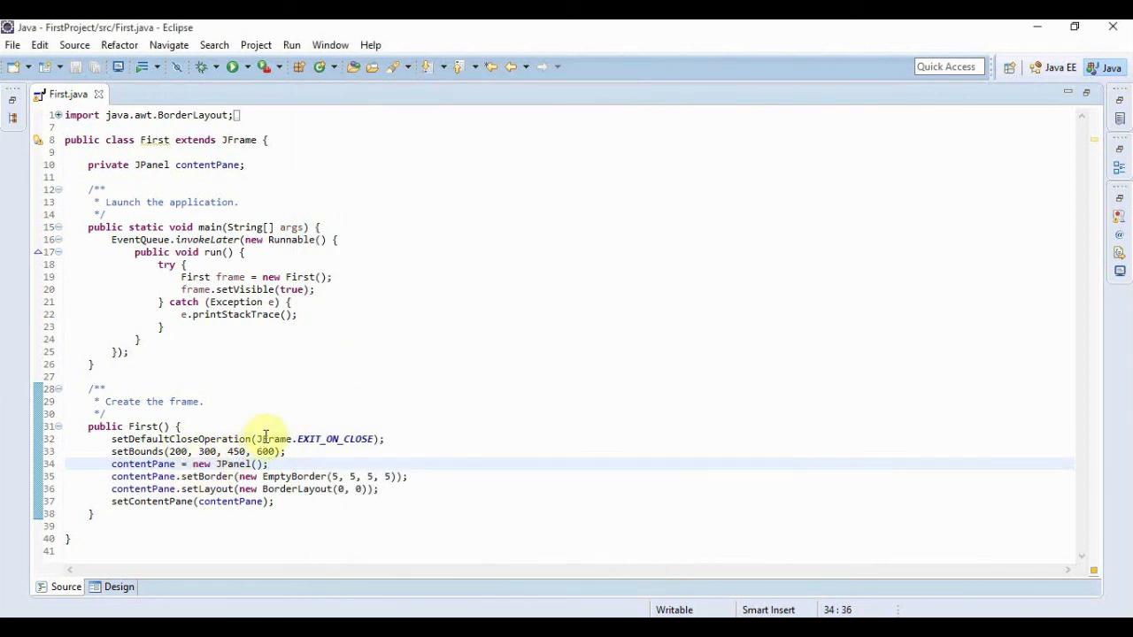
pyautogui.moveTo(275, 439)
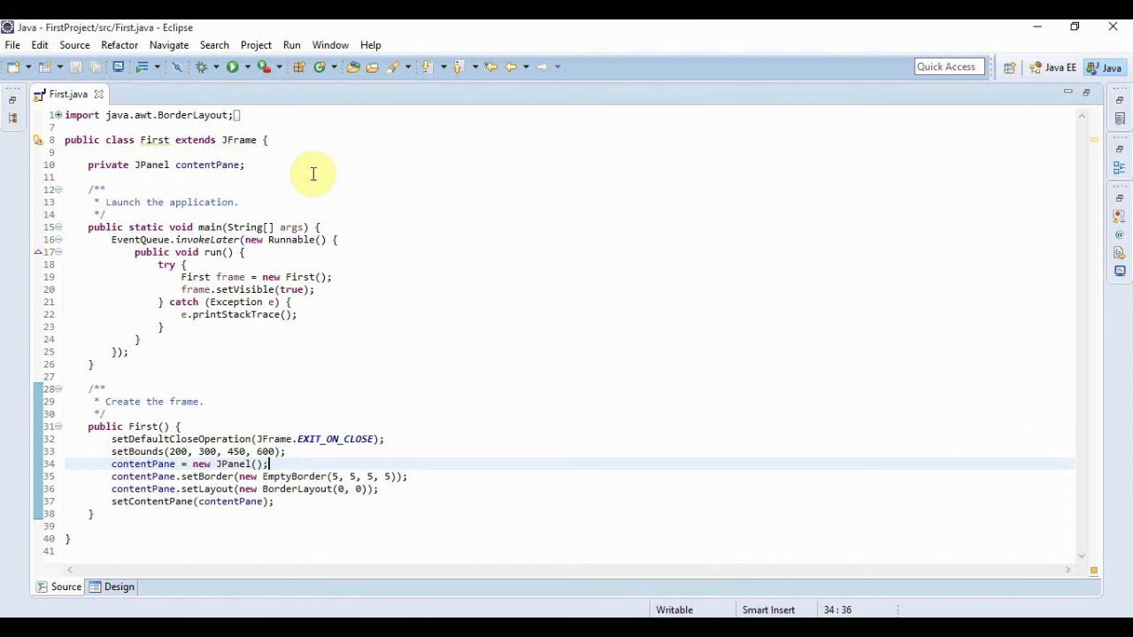
pyautogui.moveTo(339, 306)
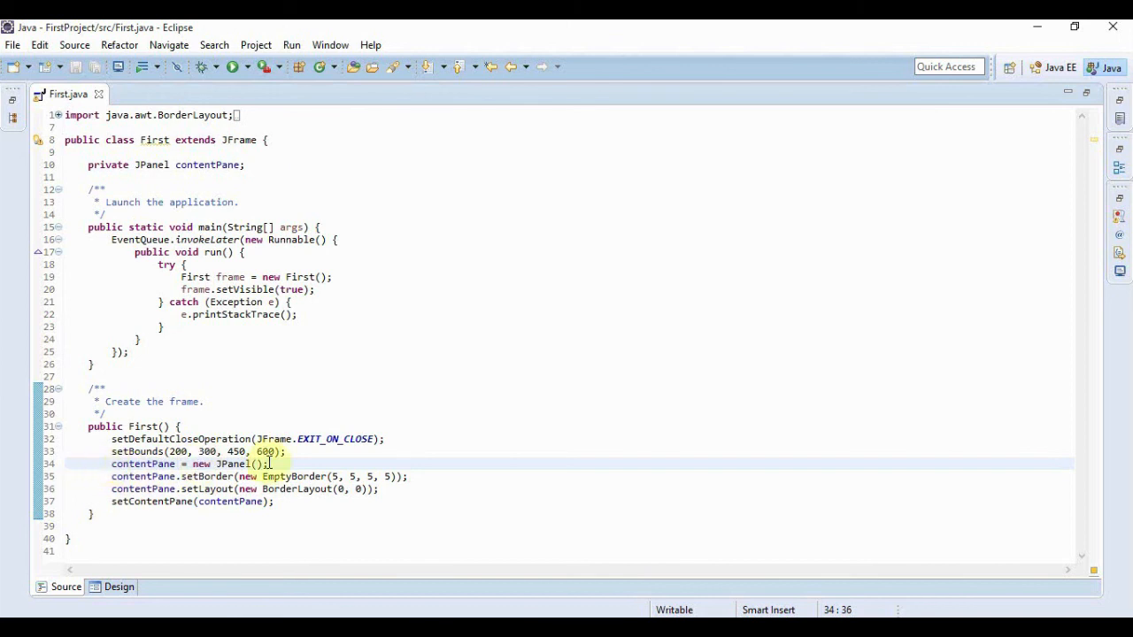
pyautogui.click(177, 501)
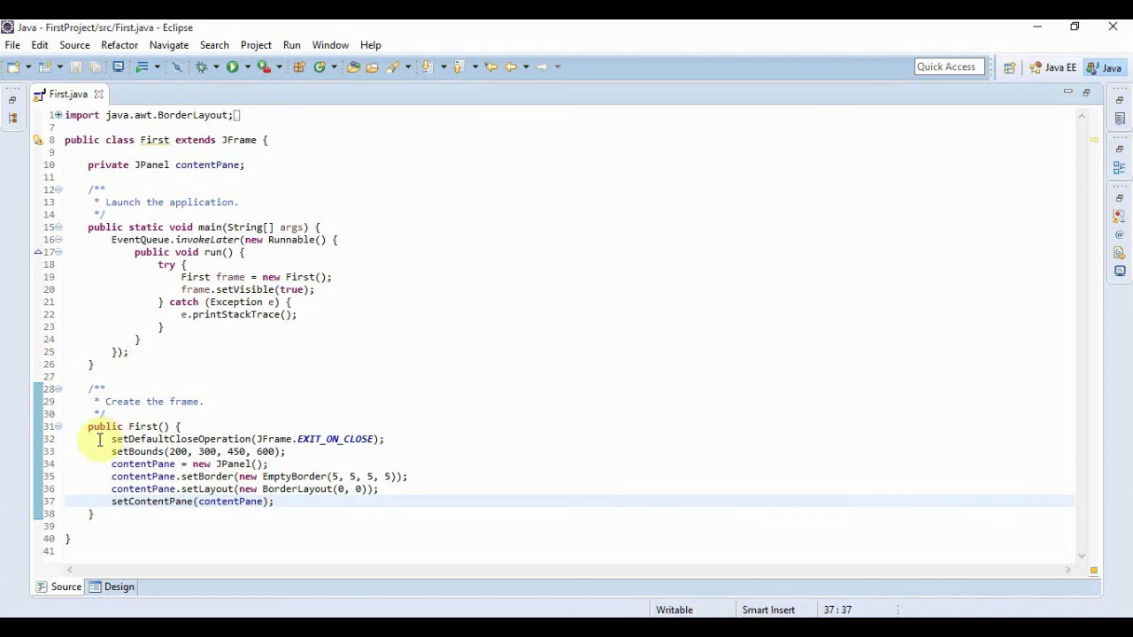
# Show First.java in the Design view and resize the JFrame wider and shorter.
pyautogui.moveTo(112, 438); pyautogui.dragTo(274, 502)
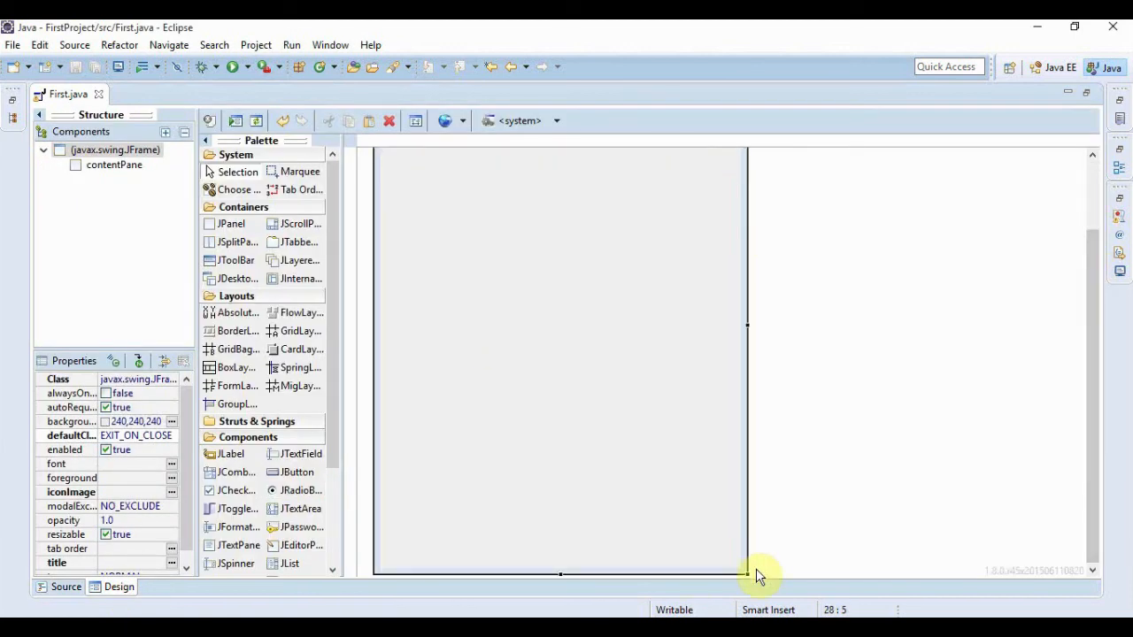
pyautogui.moveTo(759, 575); pyautogui.dragTo(841, 368)
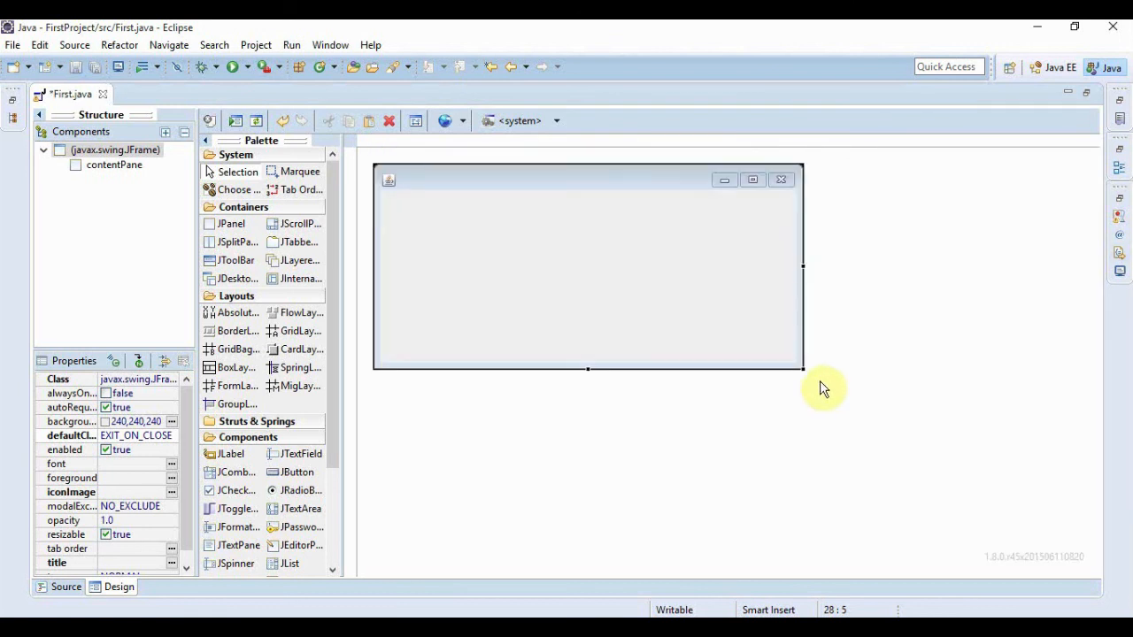
pyautogui.moveTo(805, 372)
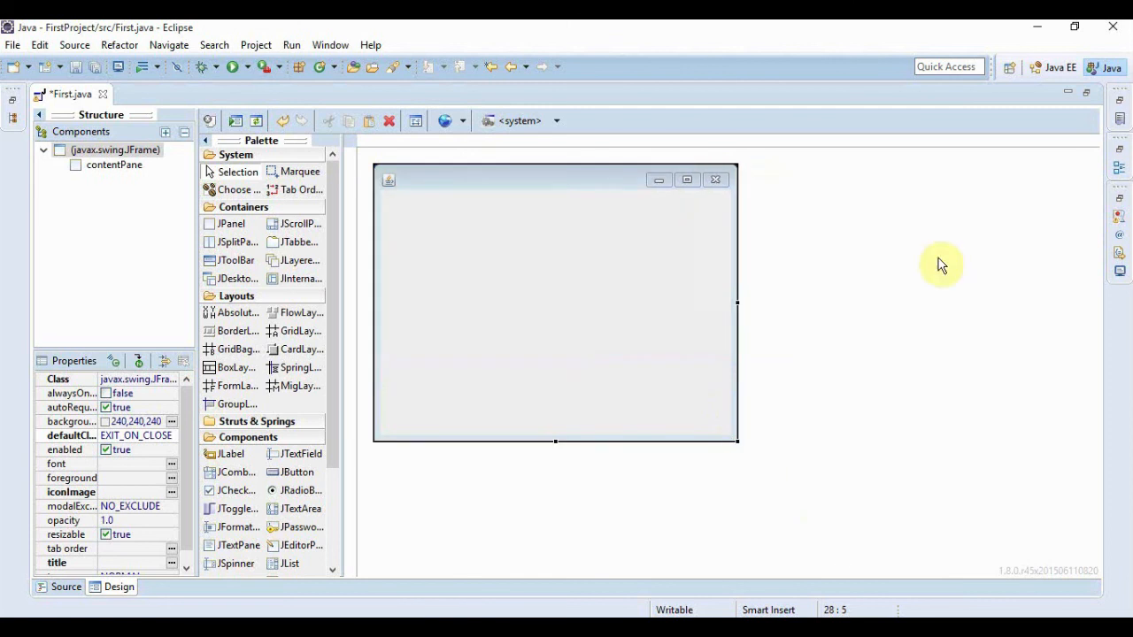
pyautogui.moveTo(366, 321)
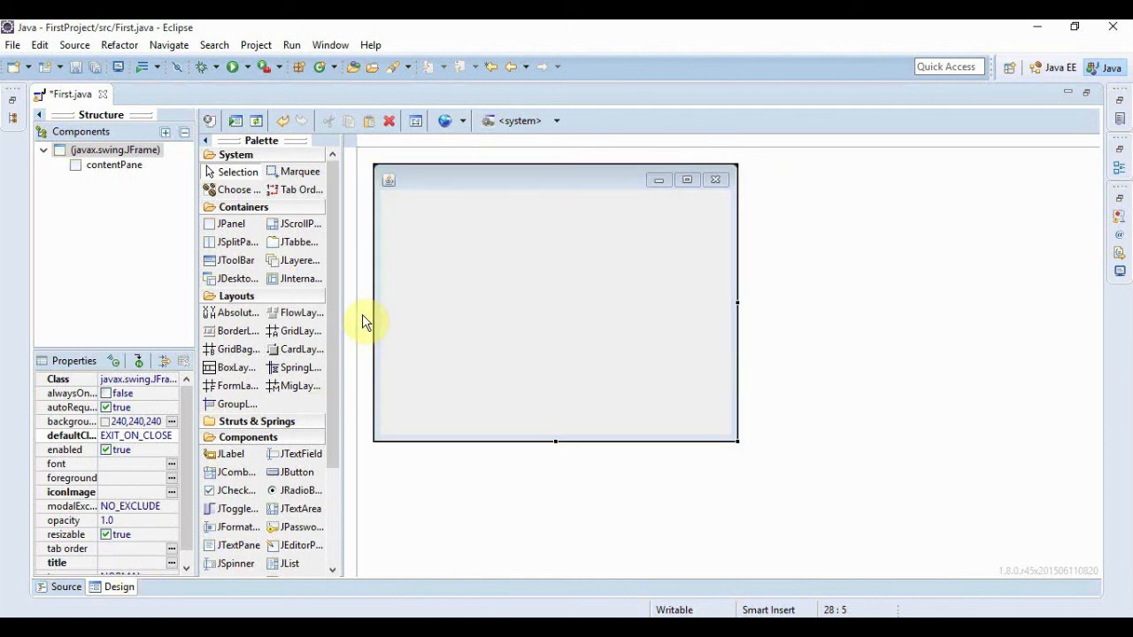
pyautogui.moveTo(328, 311)
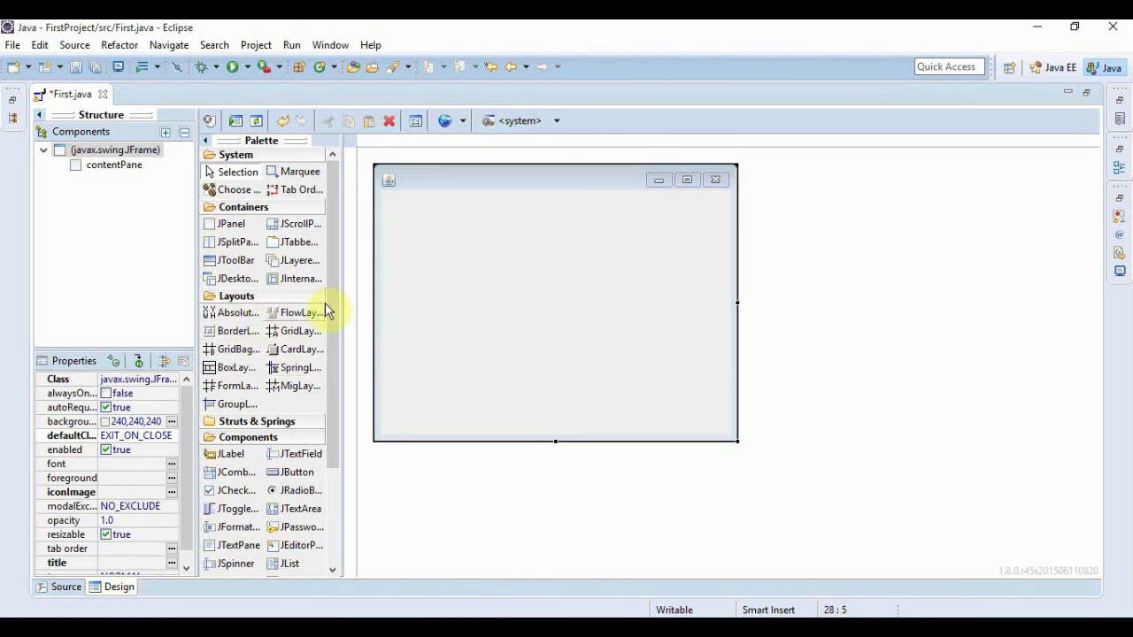
# Apply the Palette's Absolute layout to the frame's contentPane.
pyautogui.scroll(-3)
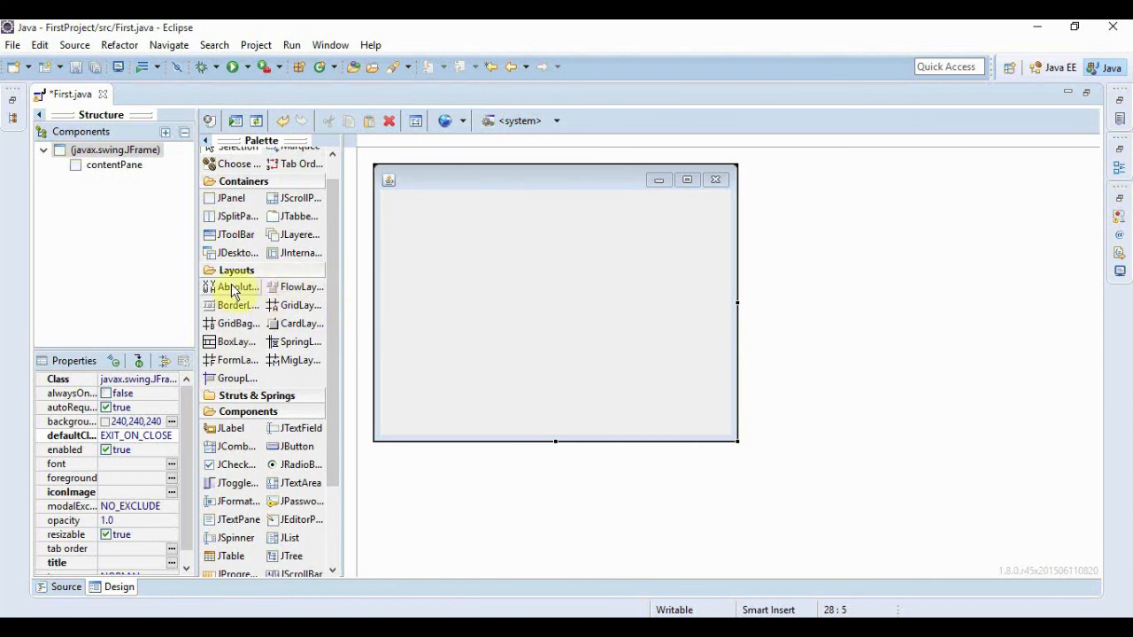
pyautogui.moveTo(237, 292)
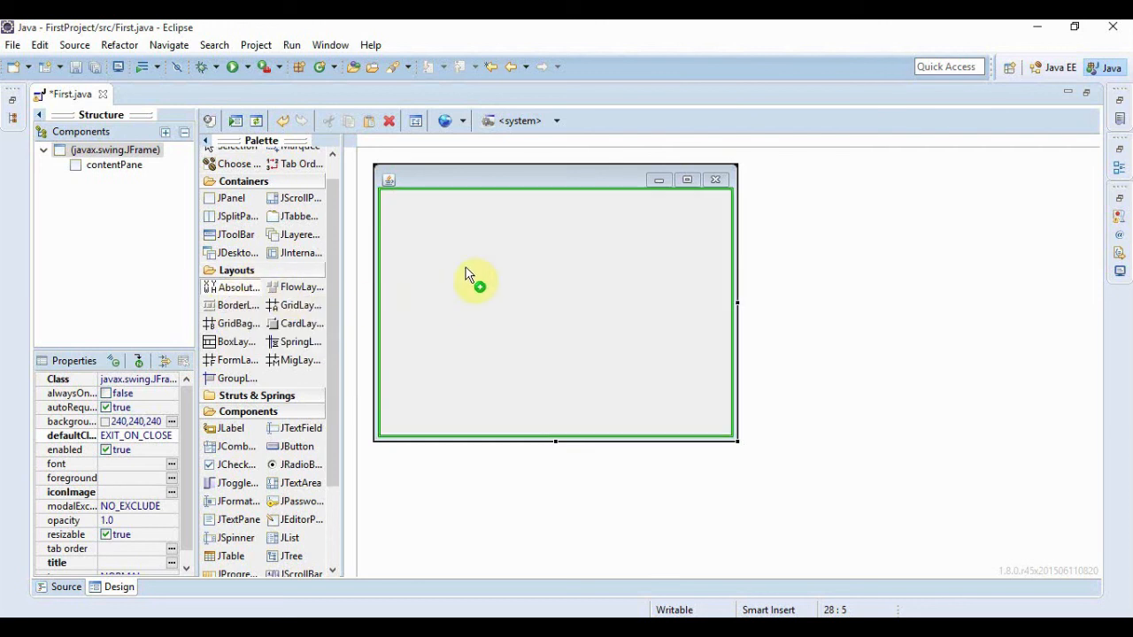
pyautogui.moveTo(549, 318)
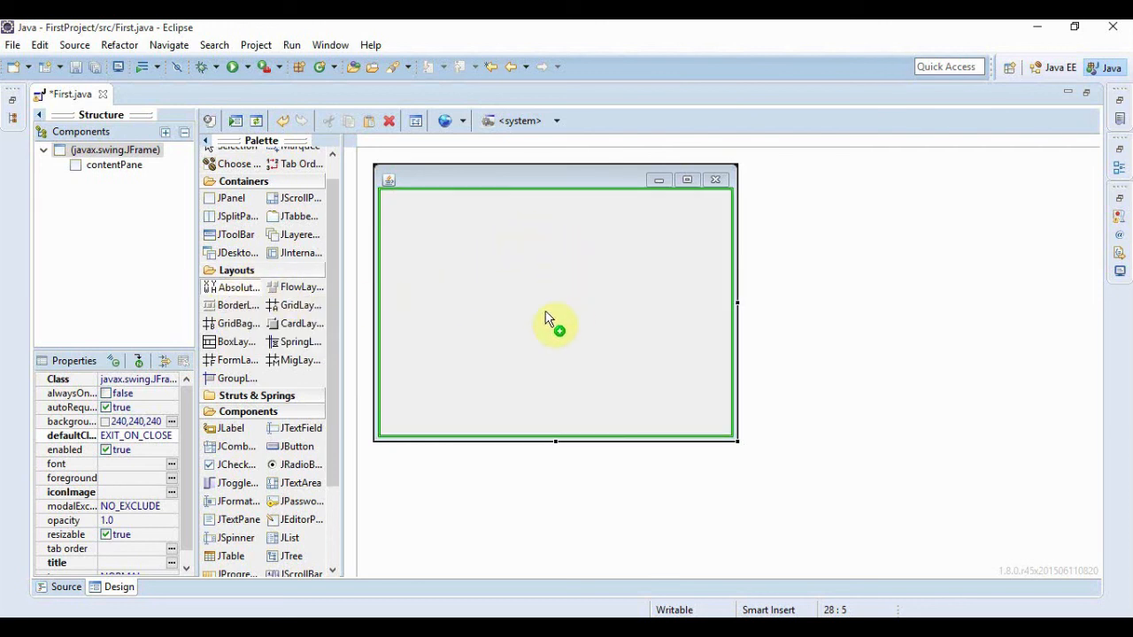
pyautogui.moveTo(569, 295)
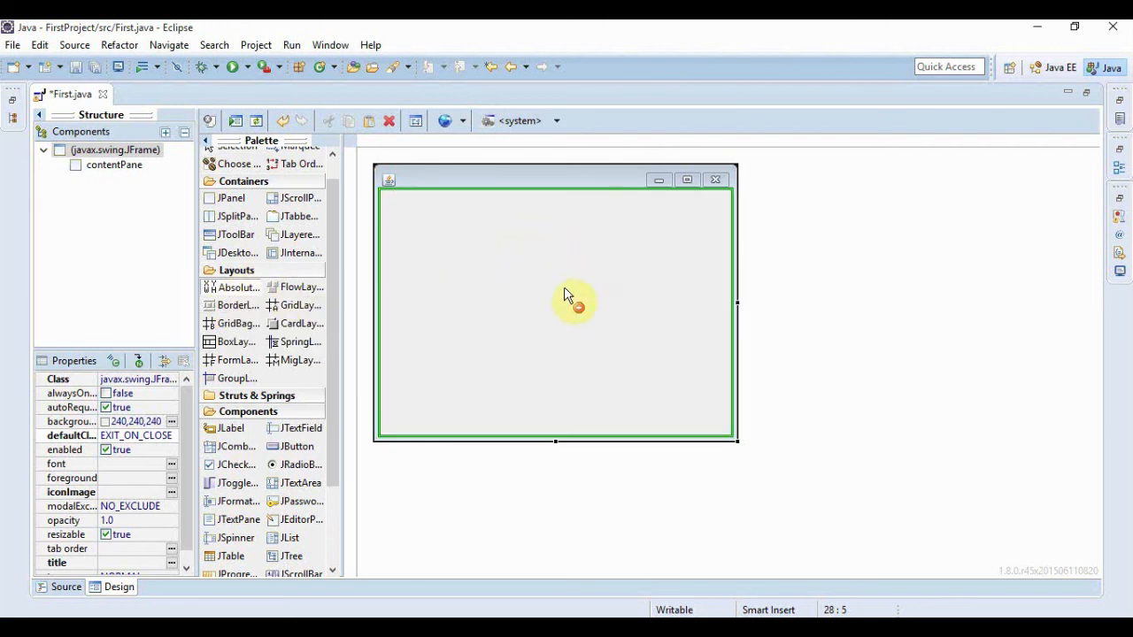
pyautogui.click(571, 334)
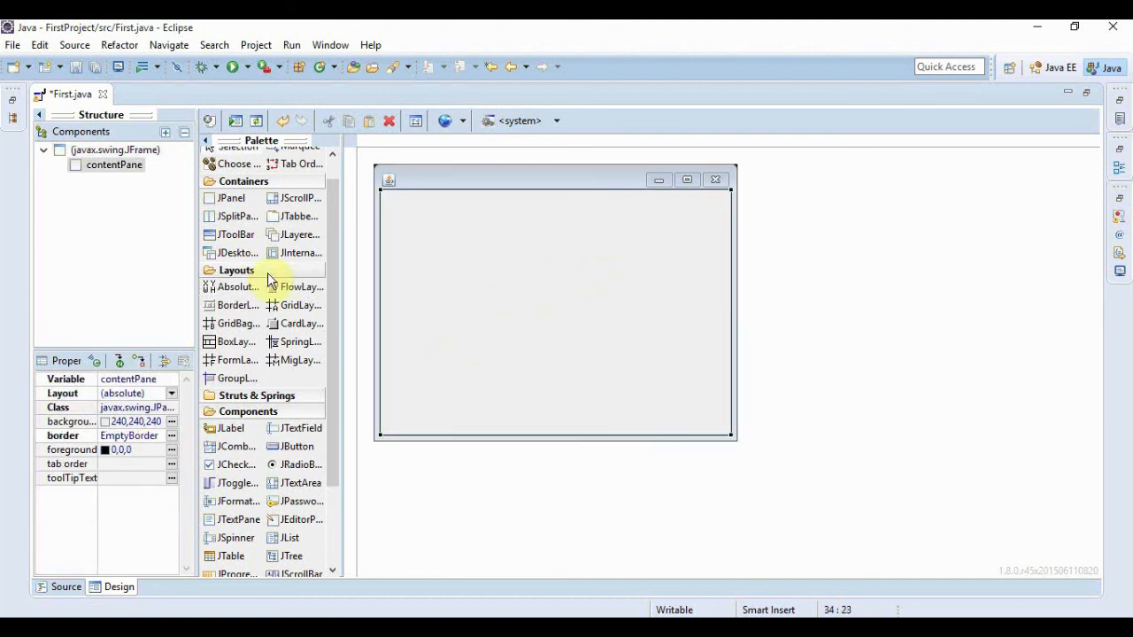
pyautogui.moveTo(314, 394)
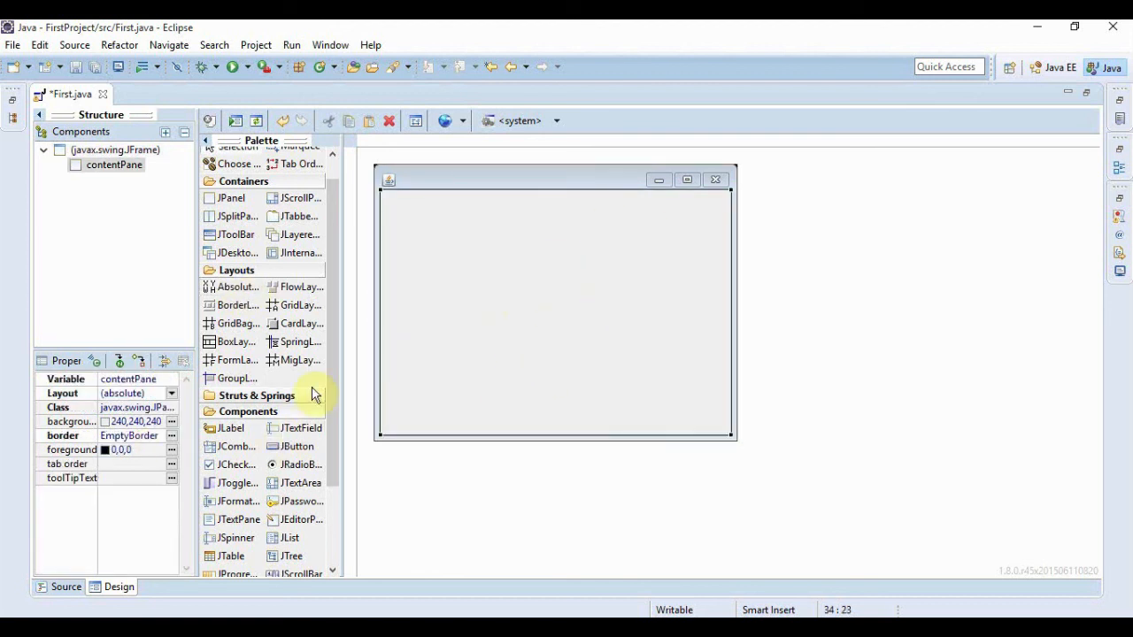
# Place a JLabel, JButton, JTextArea and JTextField onto the frame.
pyautogui.scroll(-3)
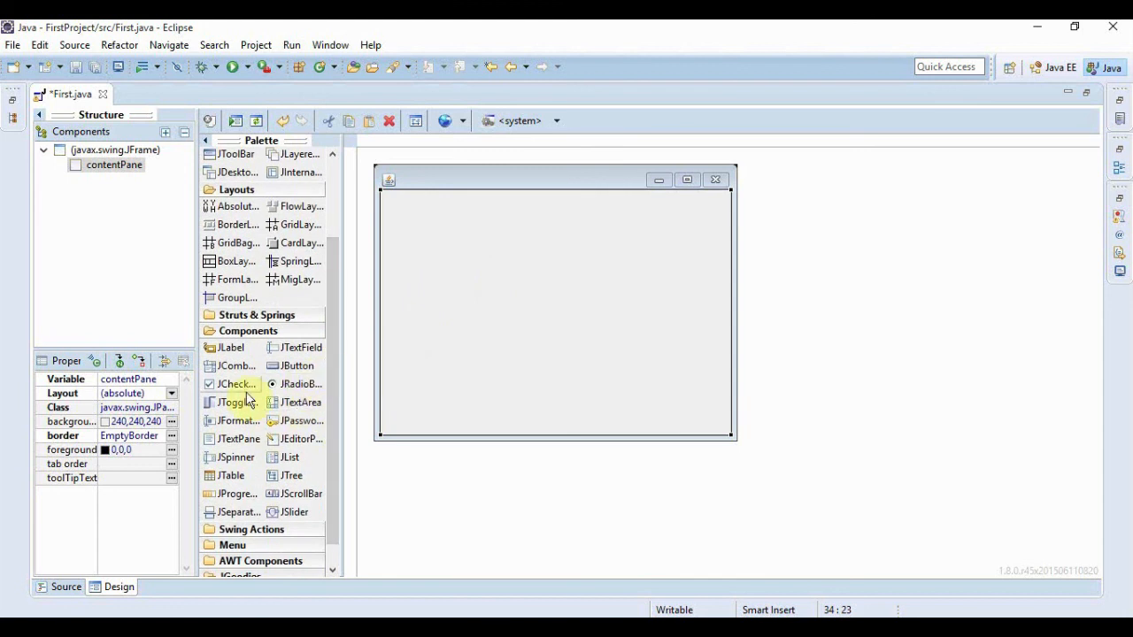
pyautogui.moveTo(461, 254)
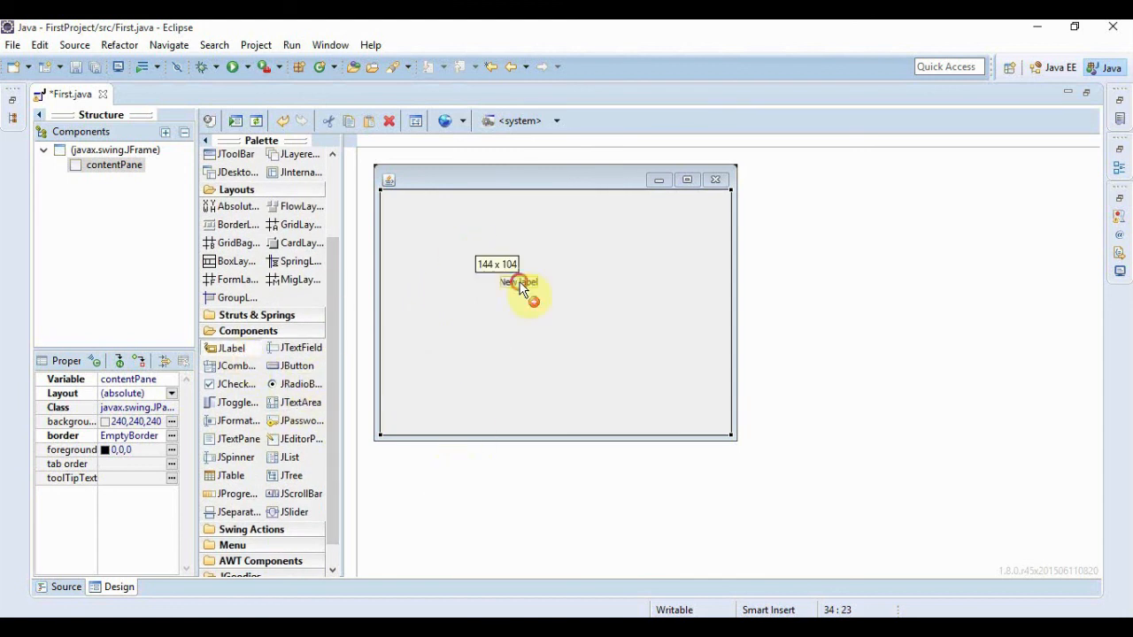
pyautogui.click(518, 281)
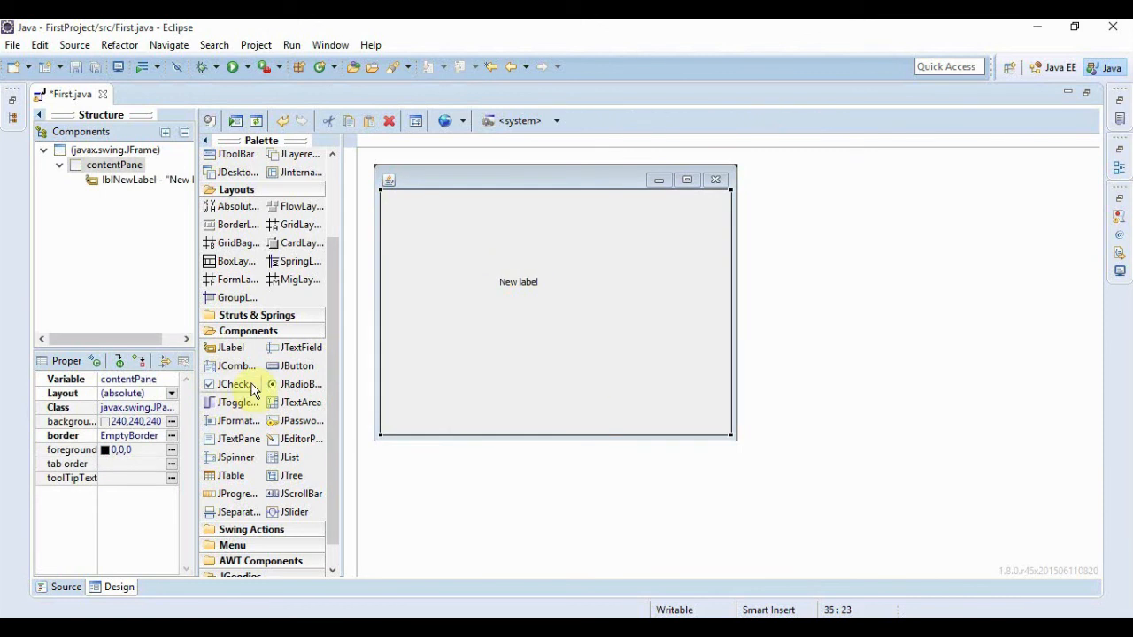
pyautogui.moveTo(606, 336)
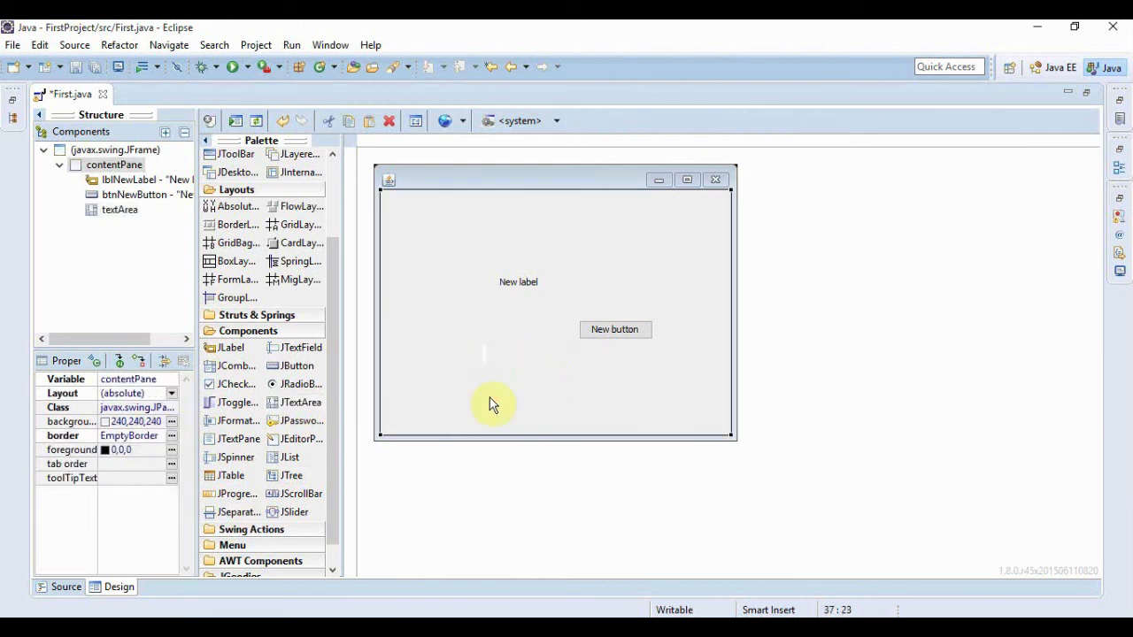
pyautogui.moveTo(297, 347)
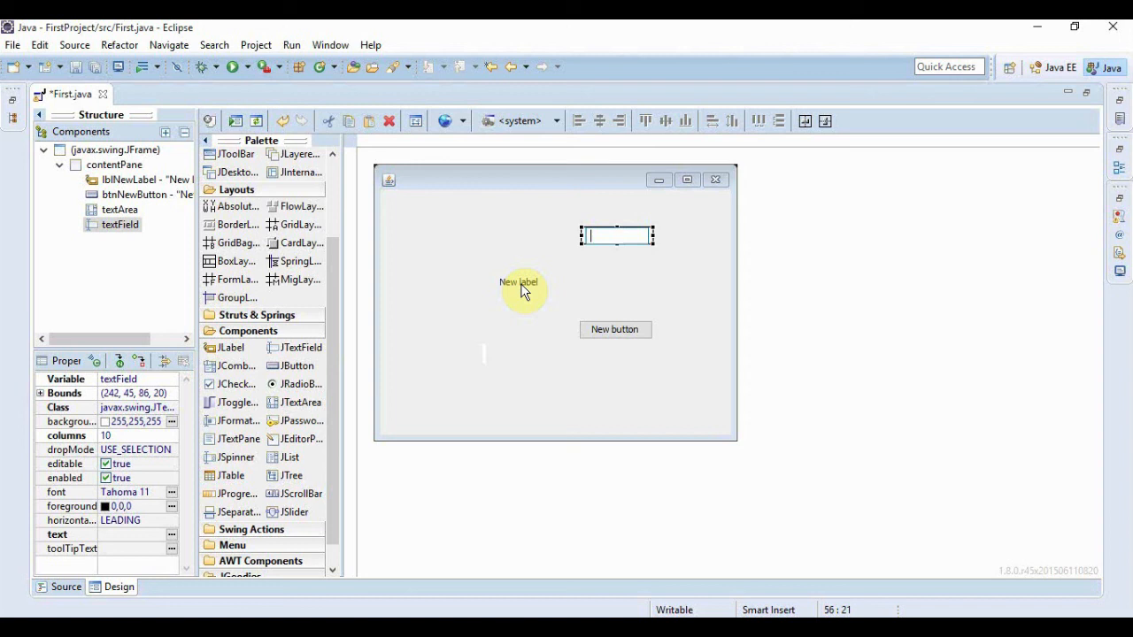
pyautogui.click(554, 399)
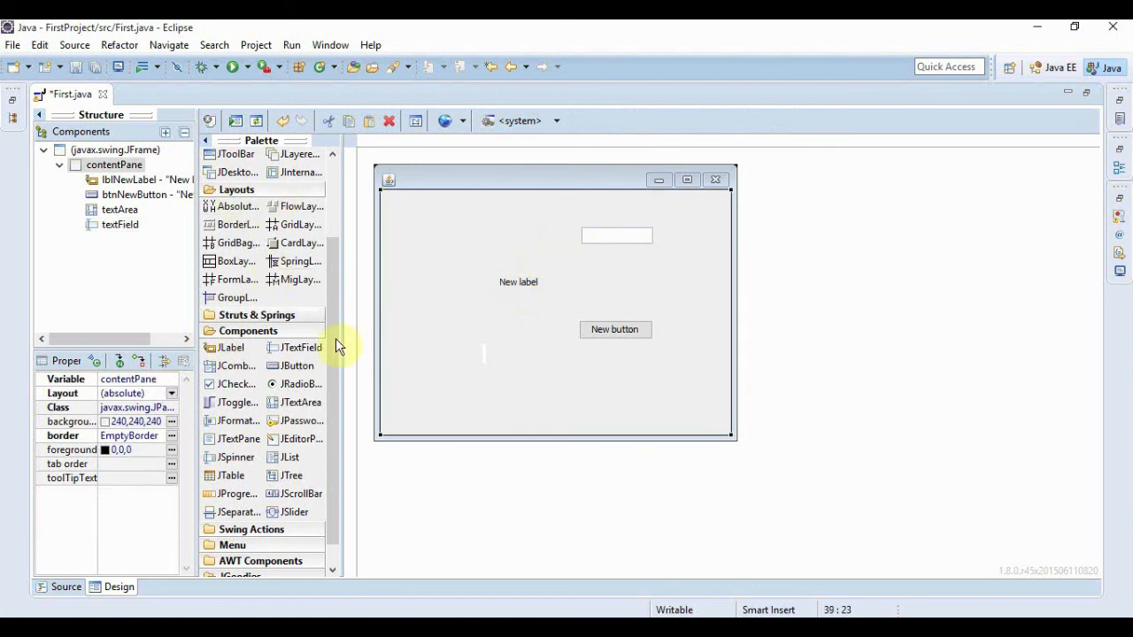
pyautogui.scroll(-3)
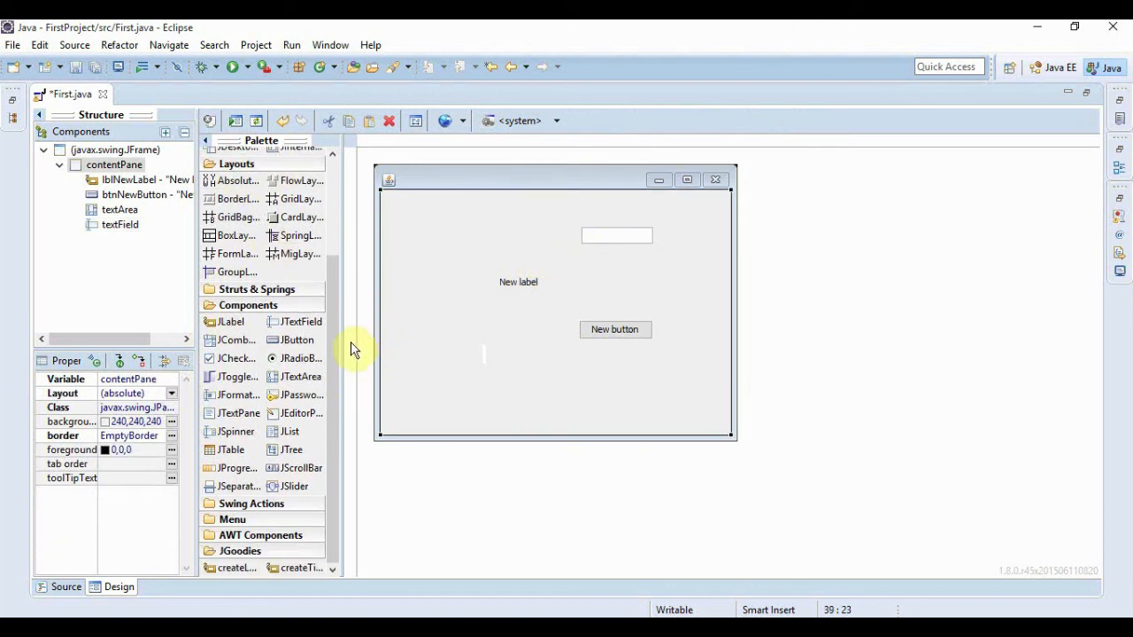
pyautogui.scroll(3)
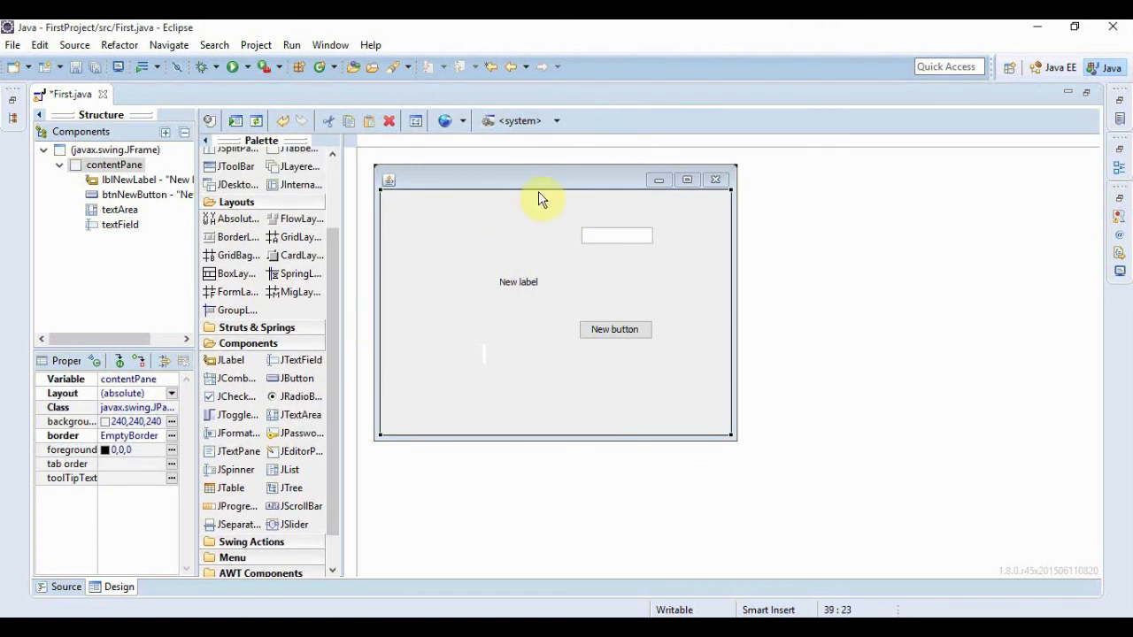
pyautogui.click(494, 405)
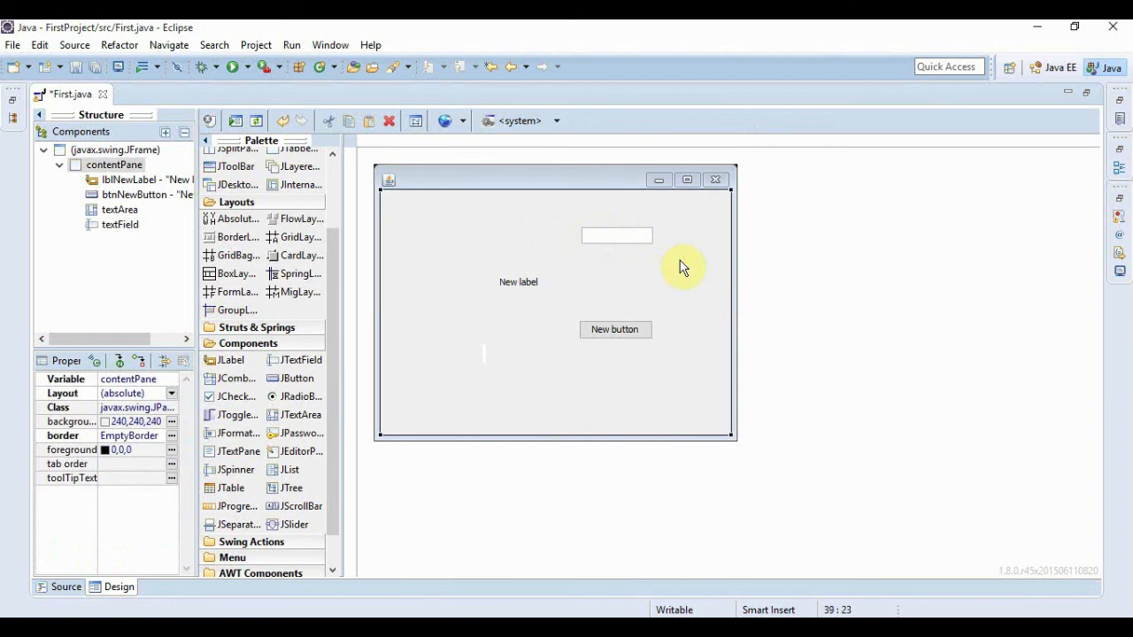
pyautogui.moveTo(676, 211)
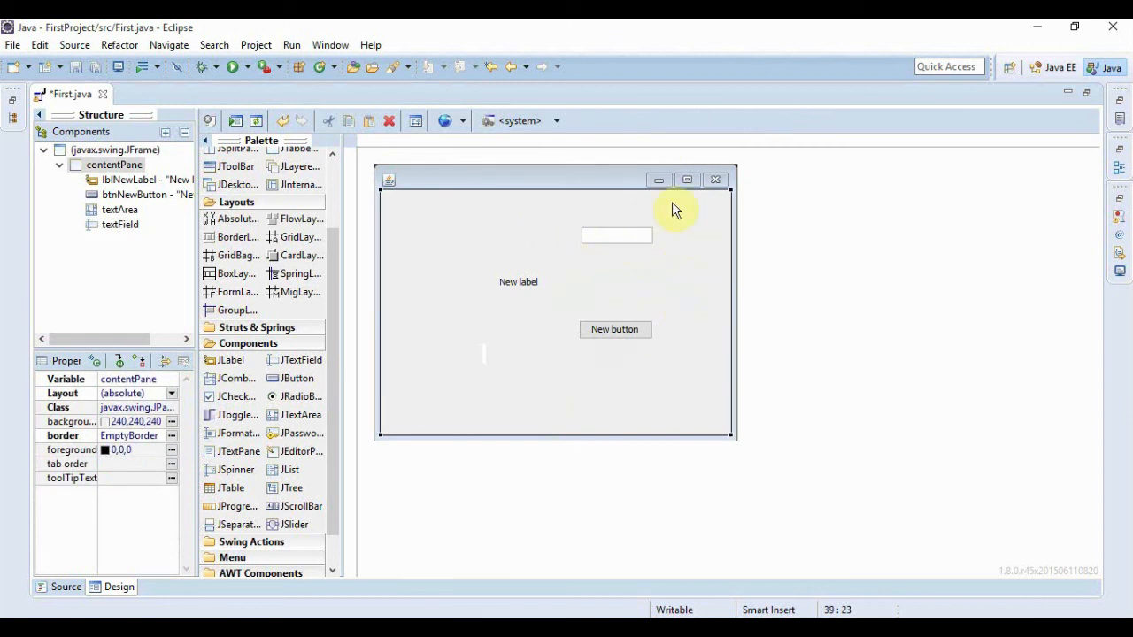
pyautogui.moveTo(468, 306)
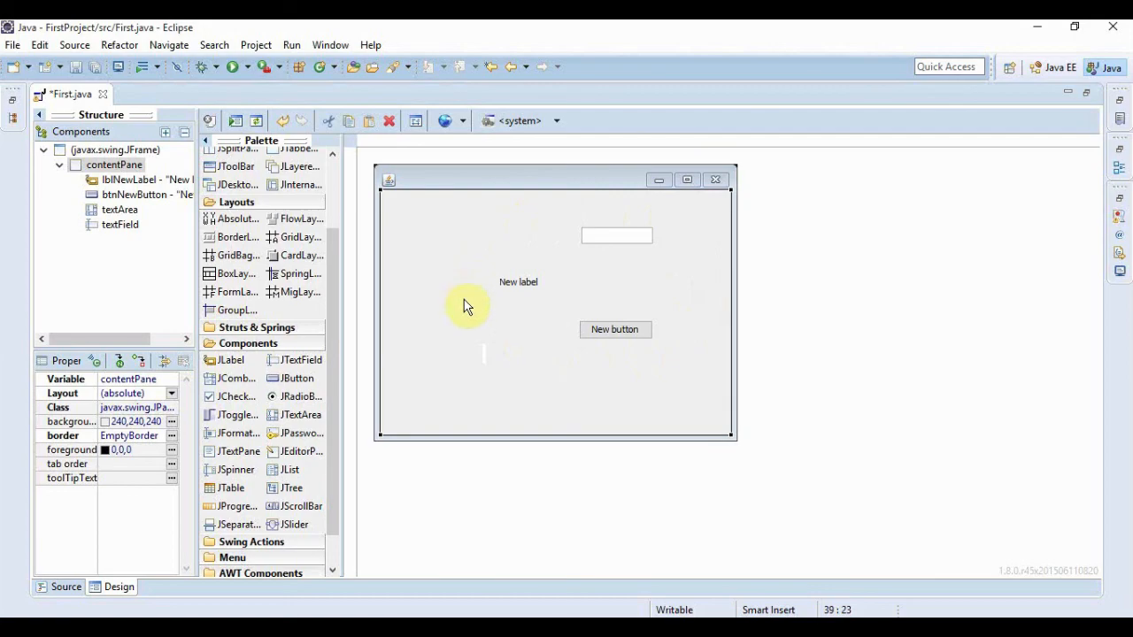
pyautogui.moveTo(602, 202)
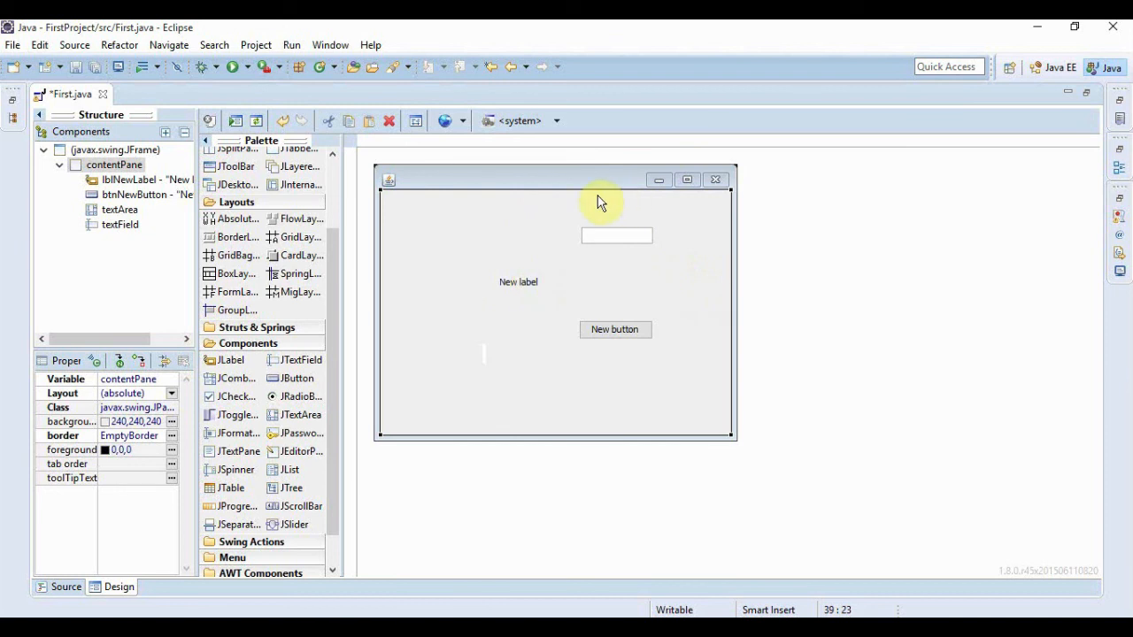
pyautogui.moveTo(713, 239)
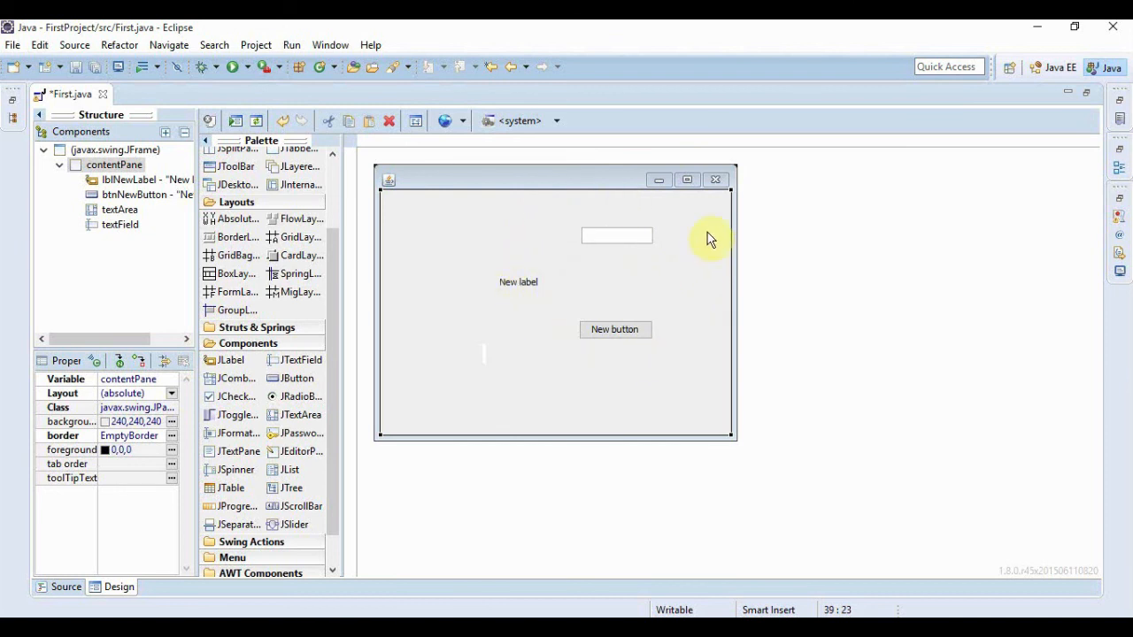